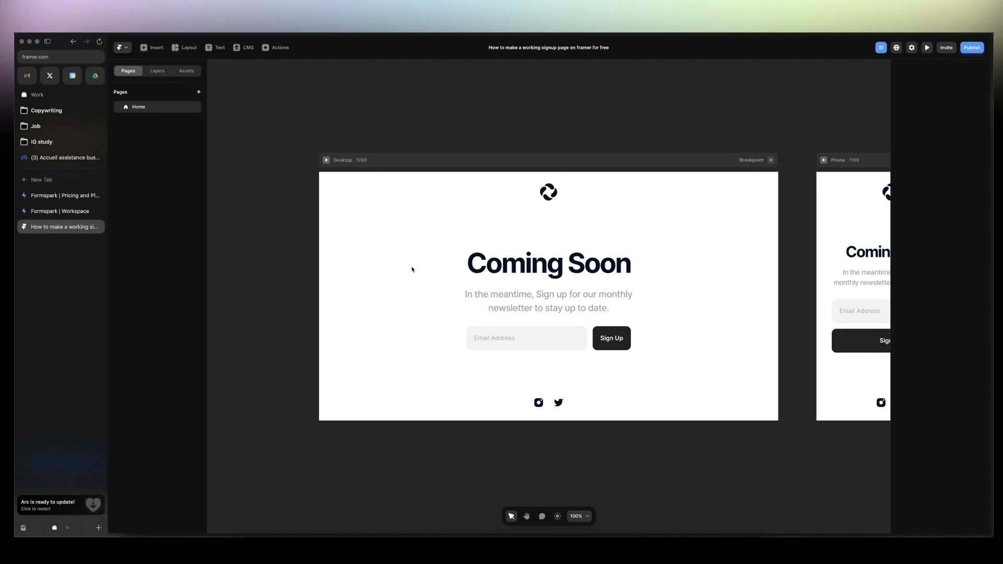
Step: Compare Formspark's free 250-submission plan with the $25 50,000-submission upgrade, then return to the workspace
{"action": "left_click", "coordinate": [60, 194]}
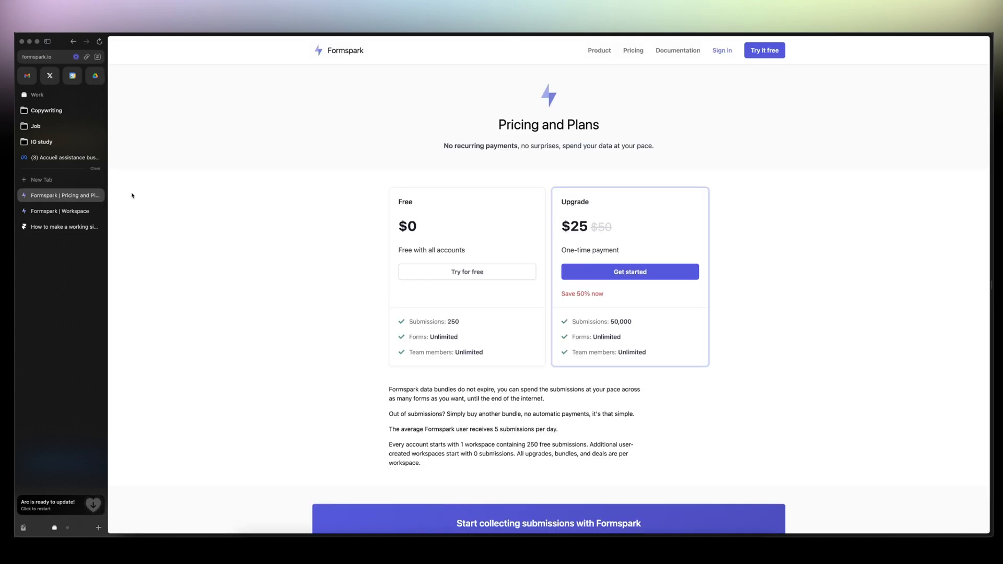
{"action": "mouse_move", "coordinate": [684, 84]}
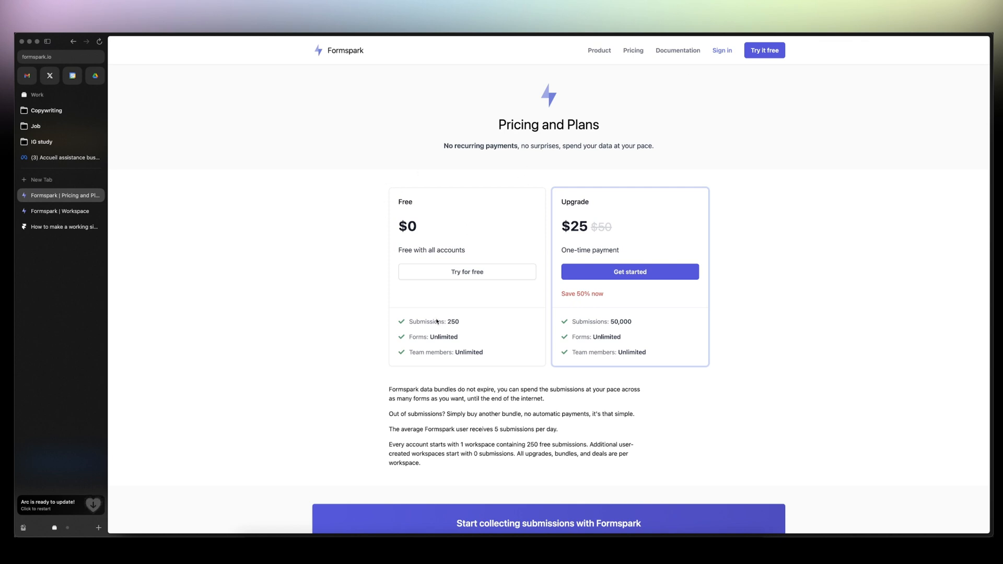
{"action": "mouse_move", "coordinate": [432, 336]}
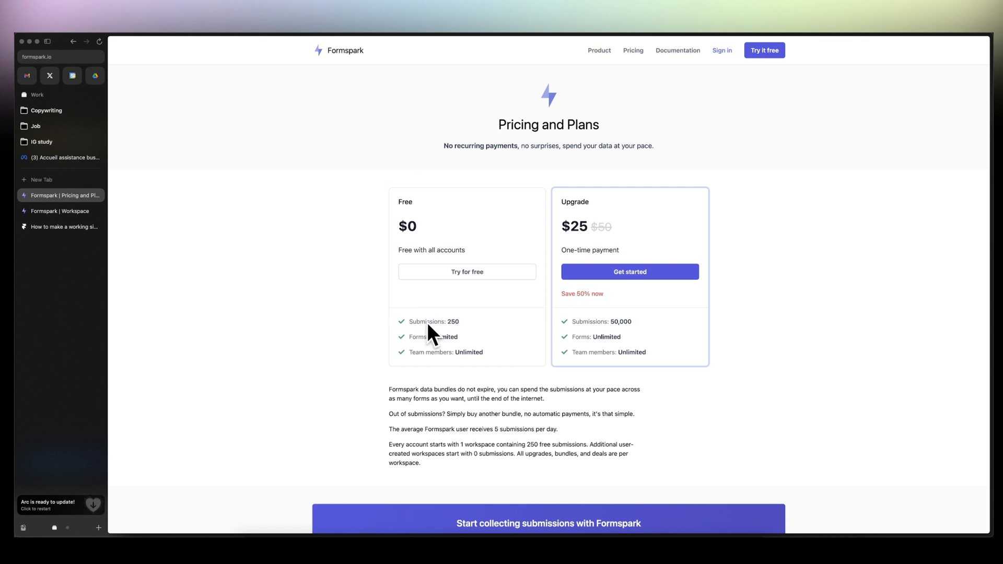
{"action": "mouse_move", "coordinate": [491, 302]}
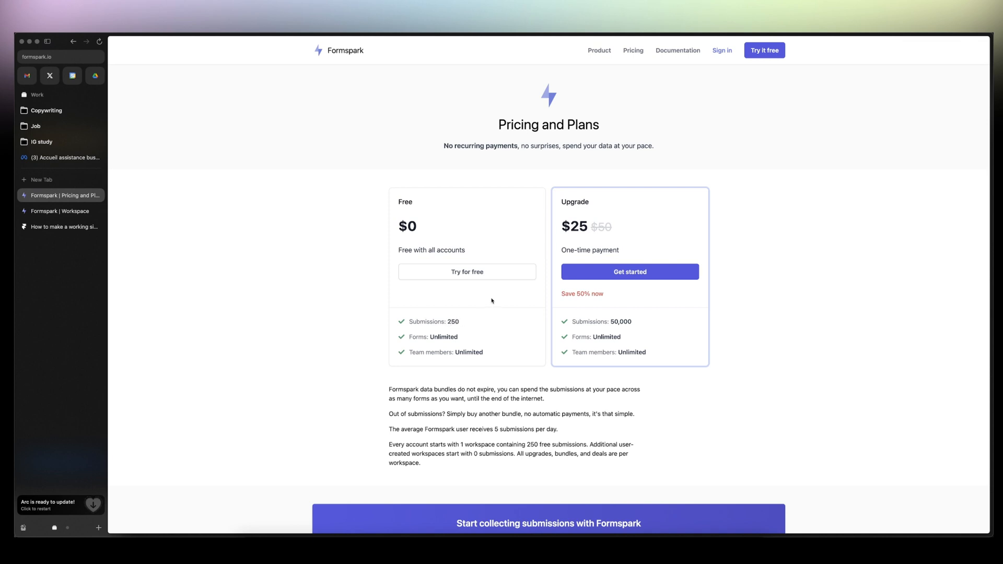
{"action": "mouse_move", "coordinate": [484, 328]}
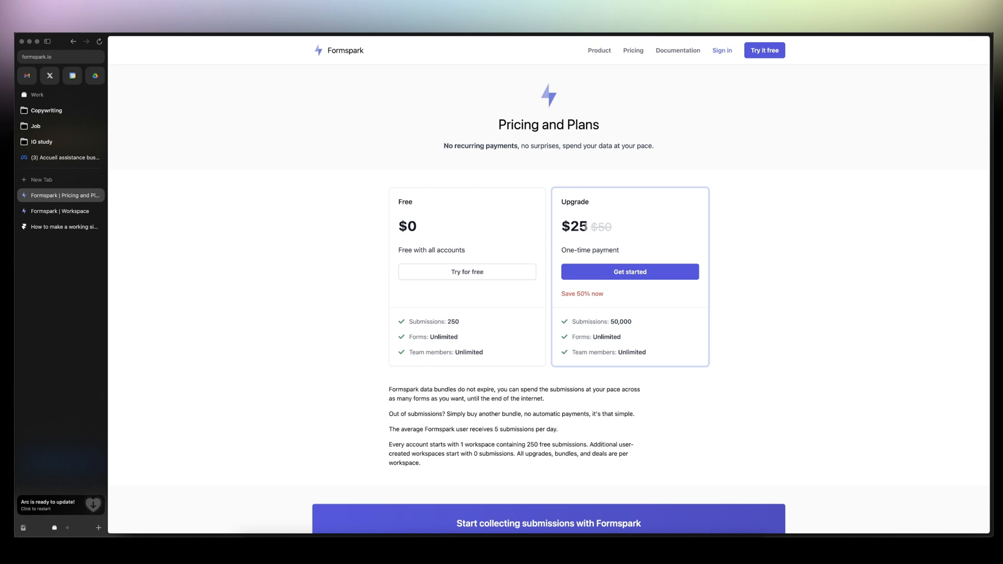
{"action": "double_click", "coordinate": [573, 227]}
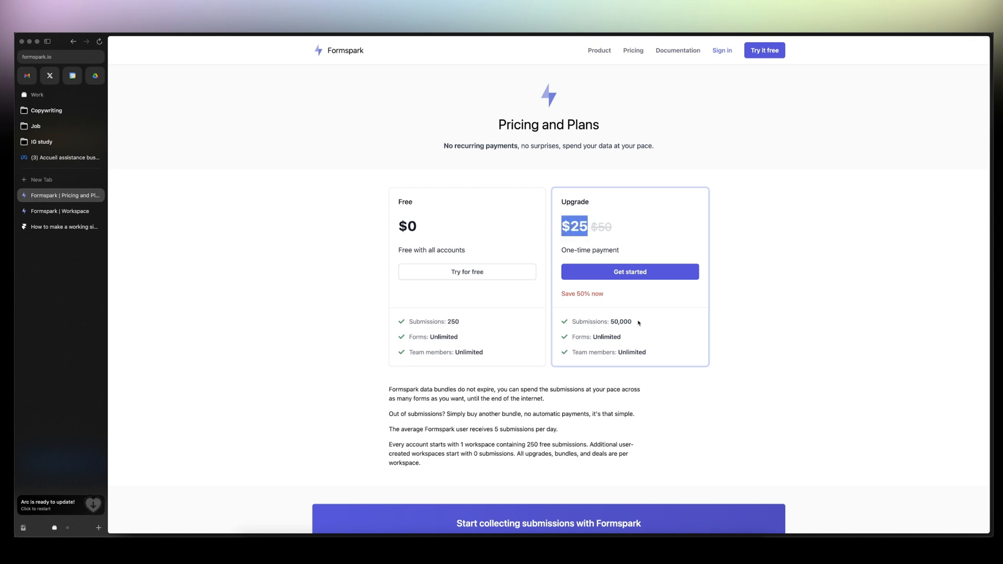
{"action": "mouse_move", "coordinate": [629, 319]}
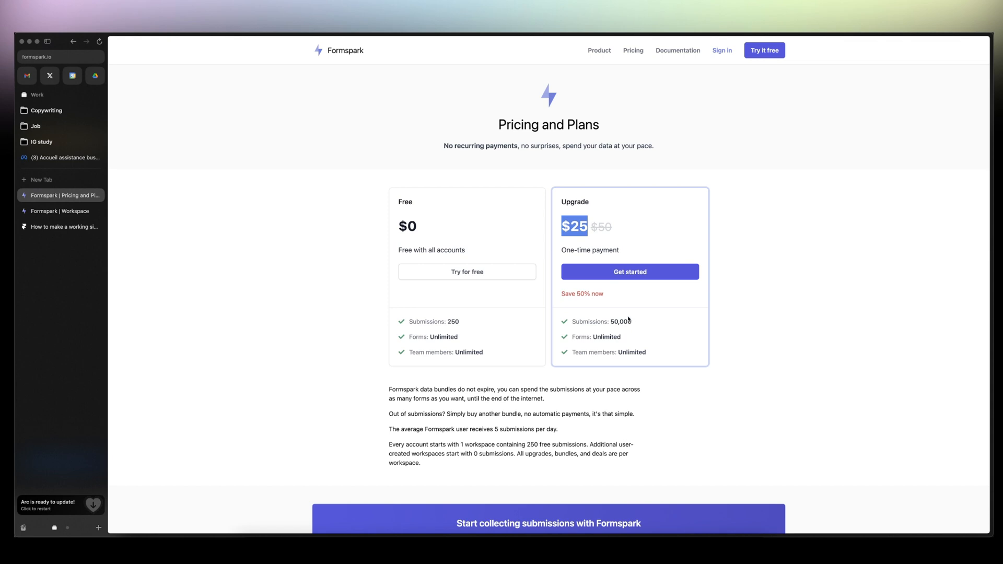
{"action": "left_click", "coordinate": [60, 211]}
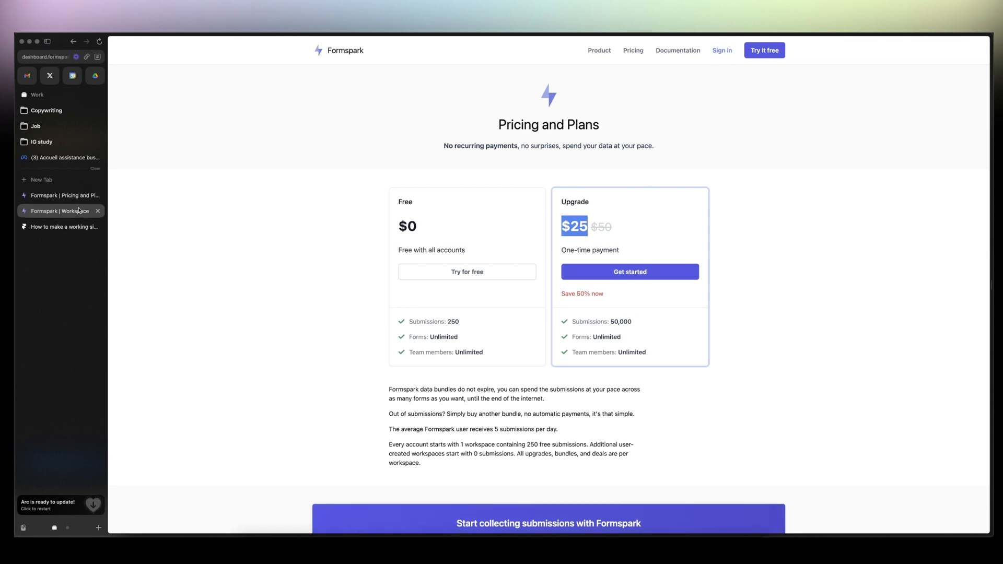
Step: Create the Formspark form 'Course waitlist - The Holistist' with an early-bird discount waitlist description
{"action": "left_click", "coordinate": [60, 211]}
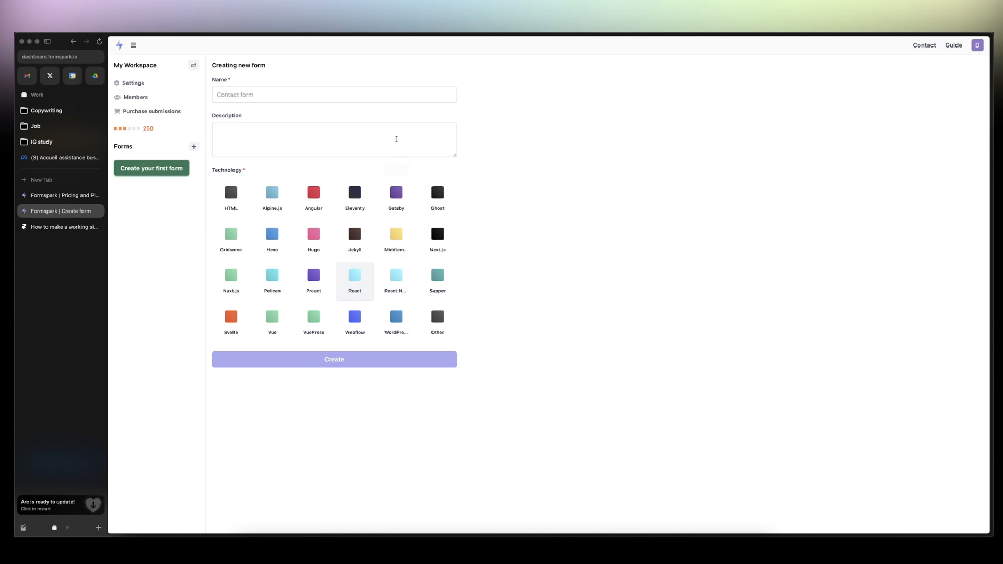
{"action": "left_click", "coordinate": [333, 94]}
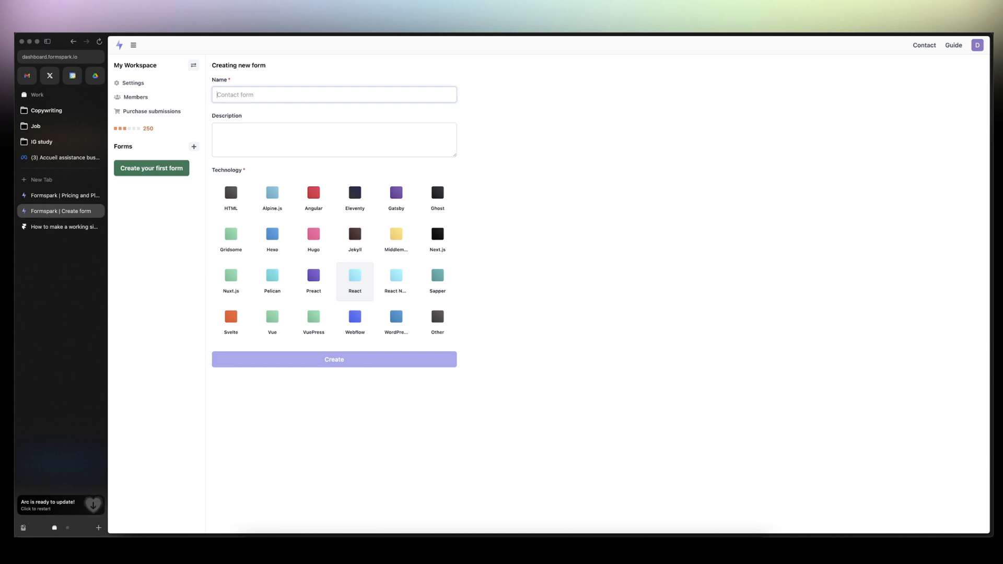
{"action": "type", "text": "Course waitlist"}
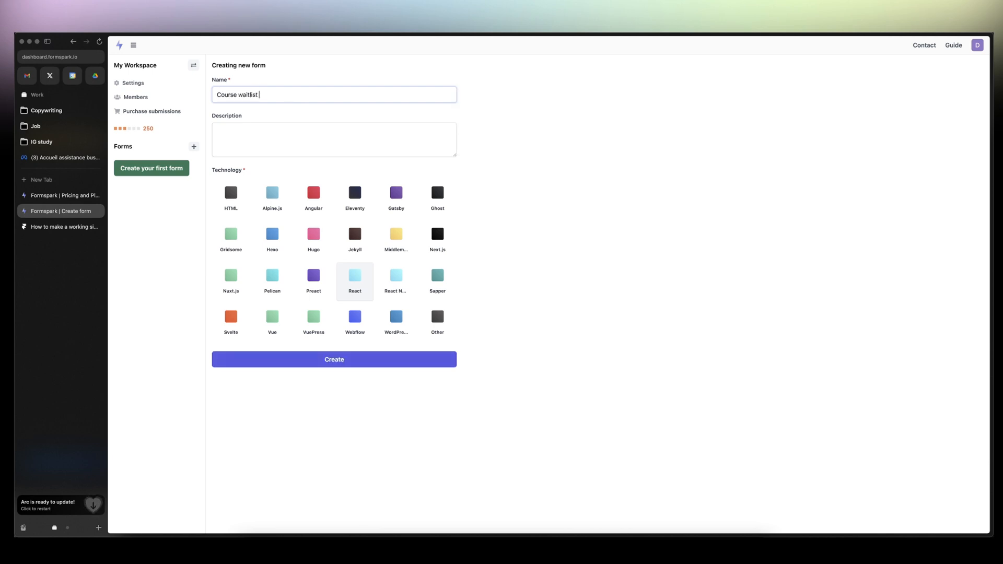
{"action": "type", "text": "- The Hol"}
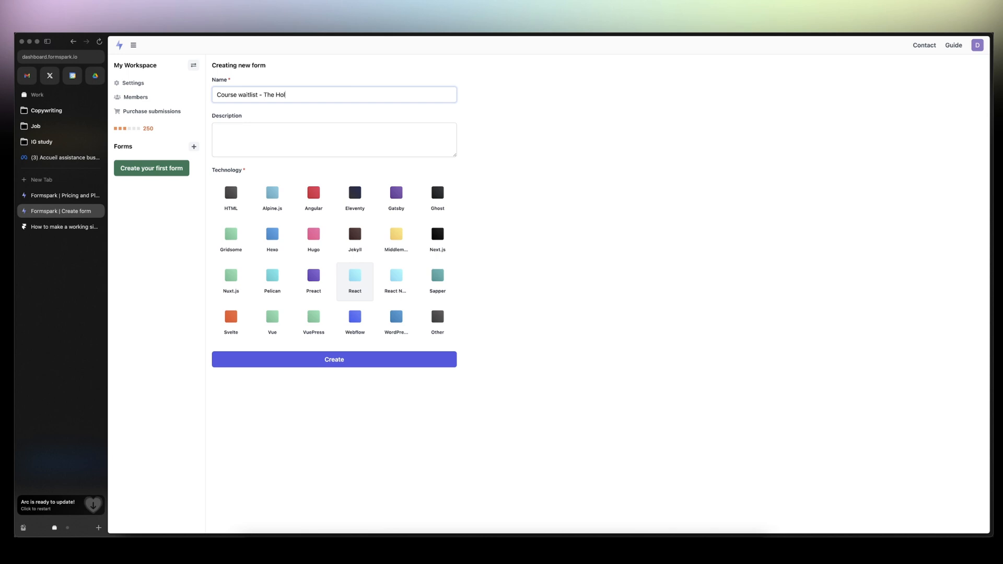
{"action": "type", "text": "istist"}
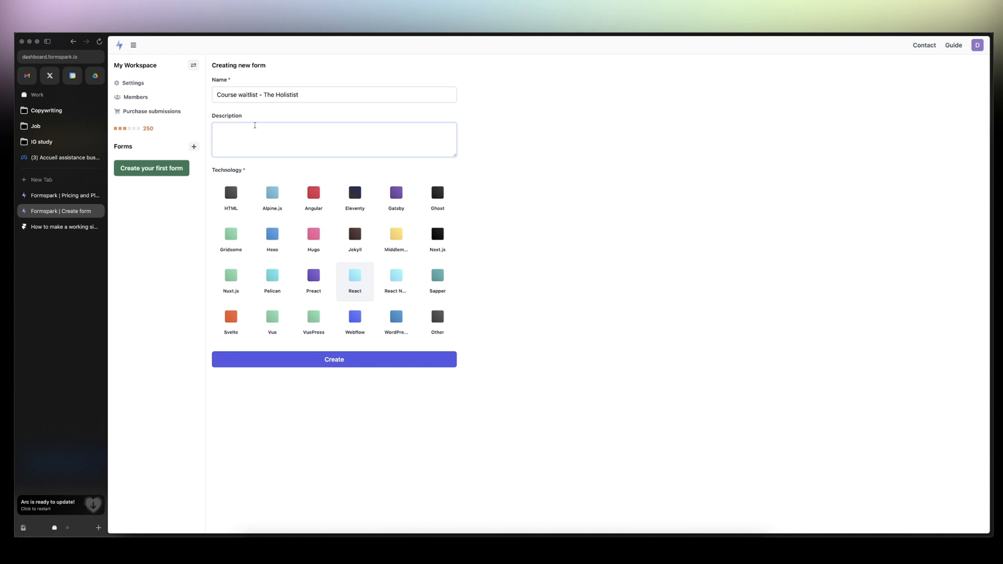
{"action": "type", "text": "W"}
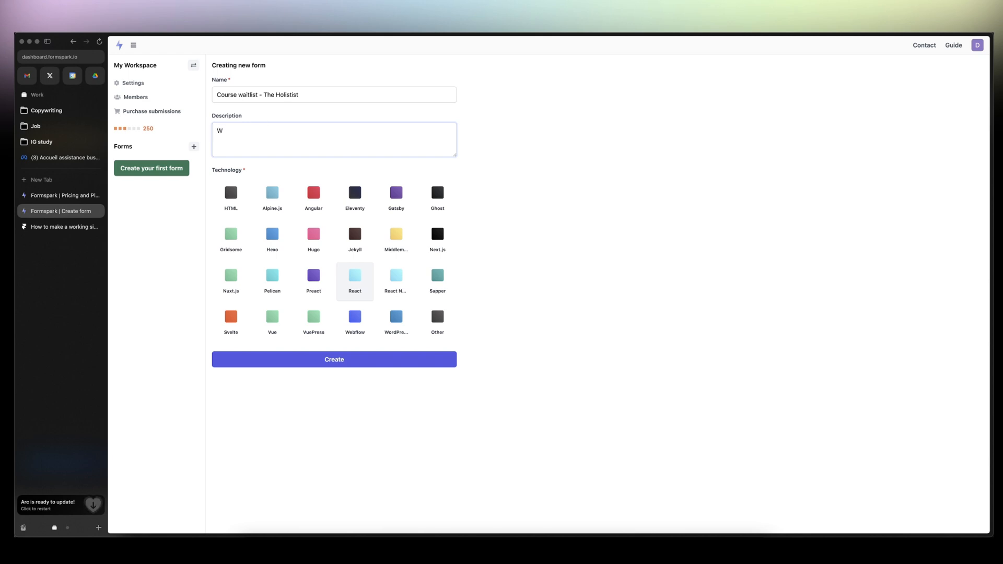
{"action": "type", "text": "Join the wai"}
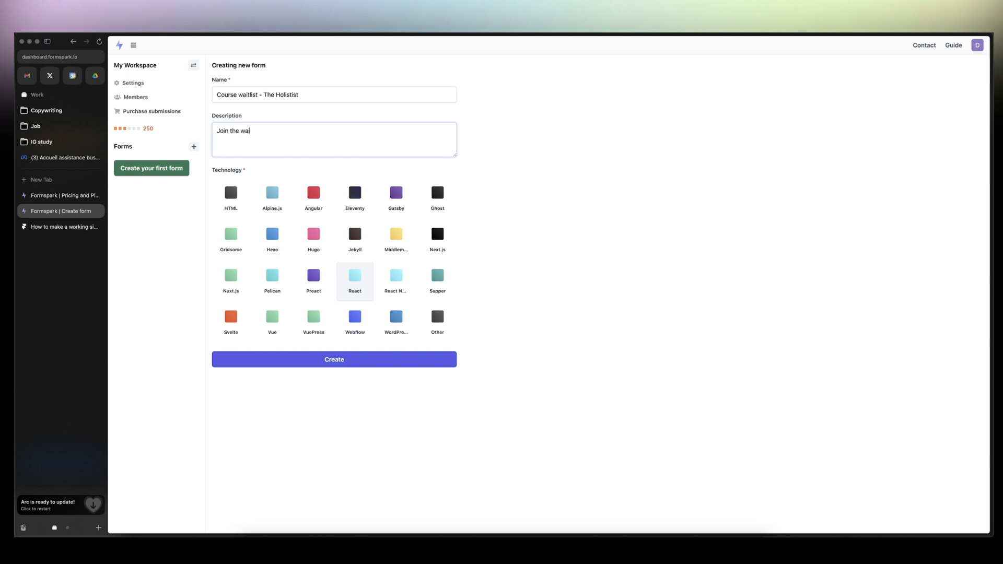
{"action": "type", "text": "tlist to"}
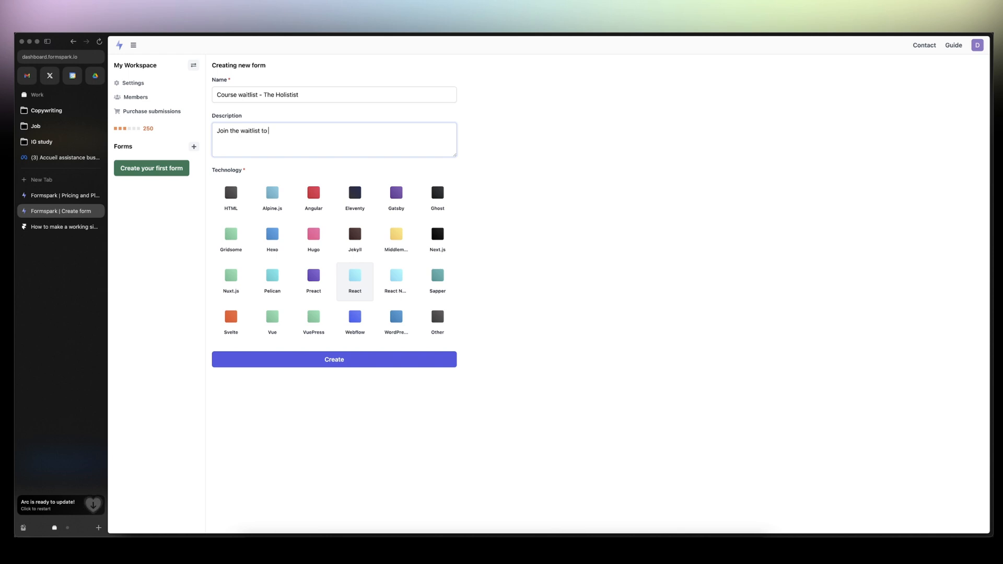
{"action": "type", "text": "have"}
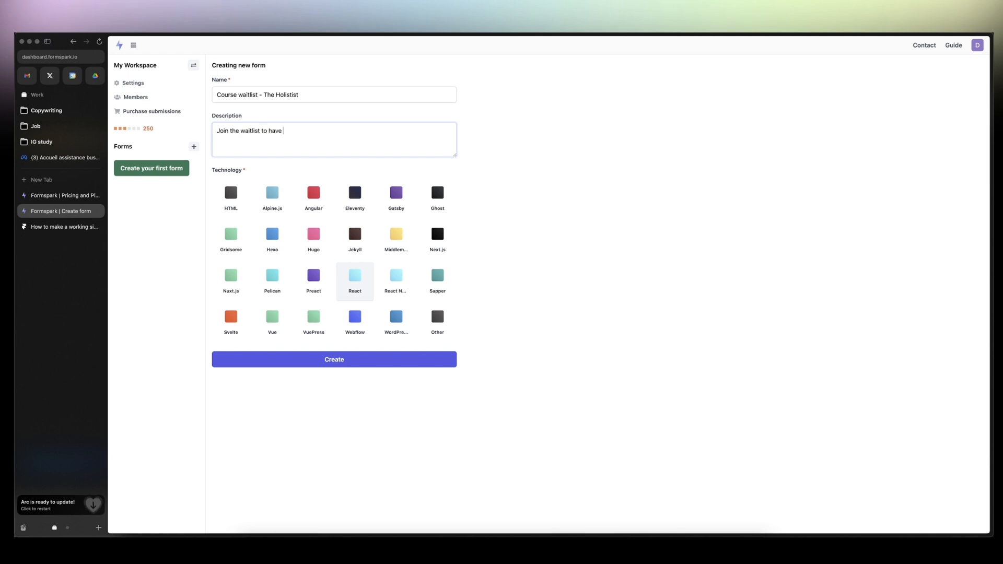
{"action": "type", "text": "early-bird disco"}
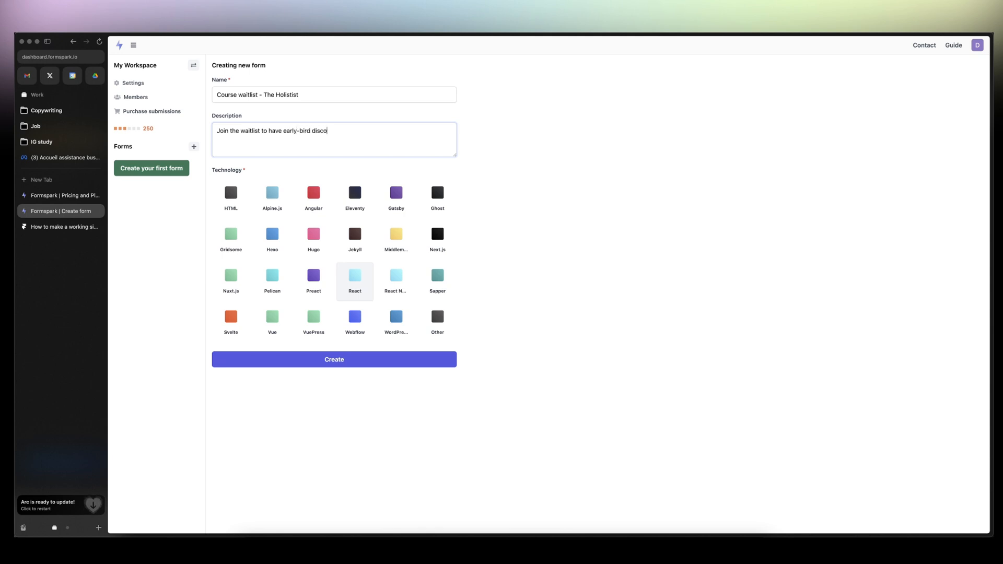
{"action": "type", "text": "unt."}
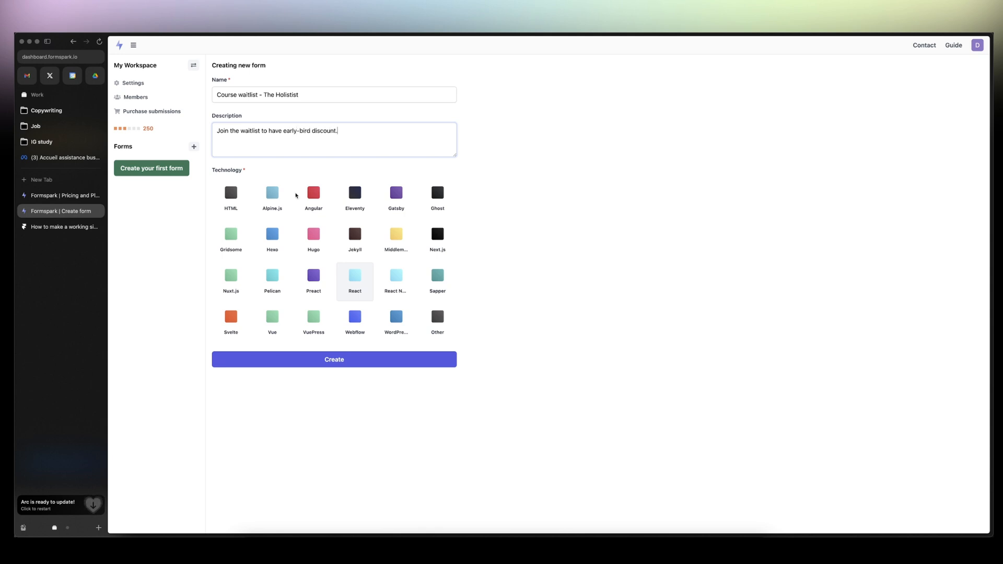
{"action": "left_click", "coordinate": [333, 359]}
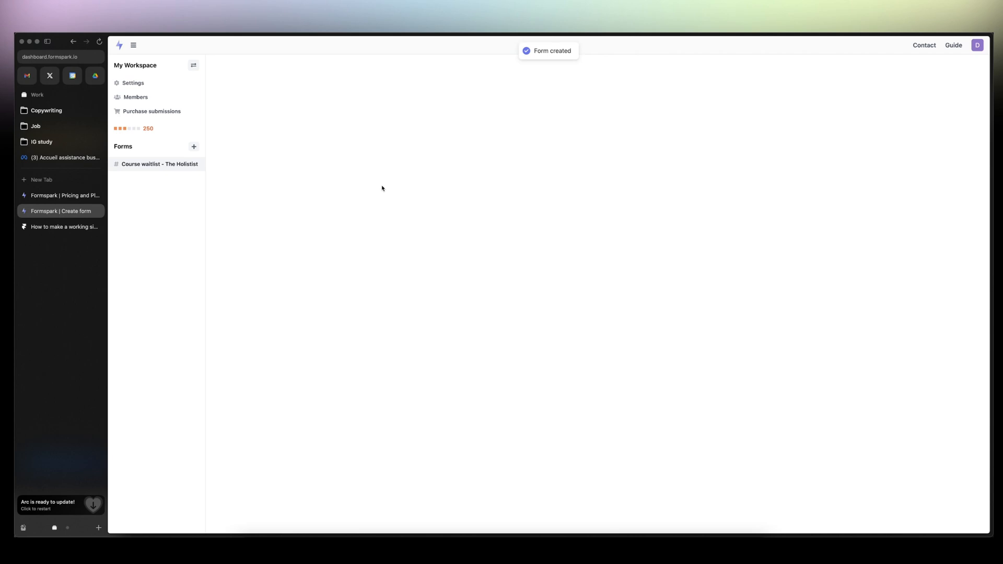
Step: Open the Course waitlist form and select its form ID for use in Framer
{"action": "left_click", "coordinate": [160, 163]}
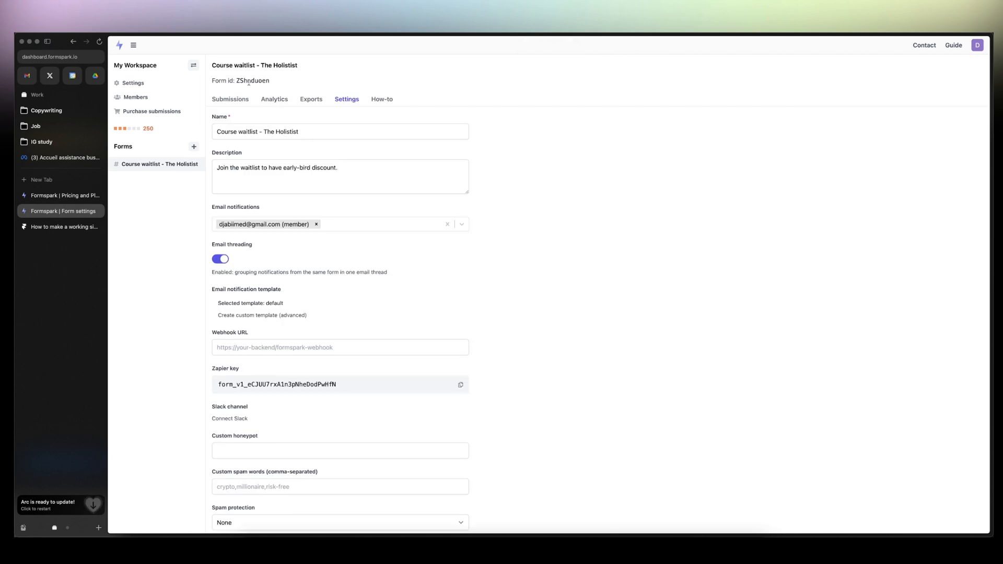
{"action": "double_click", "coordinate": [254, 81]}
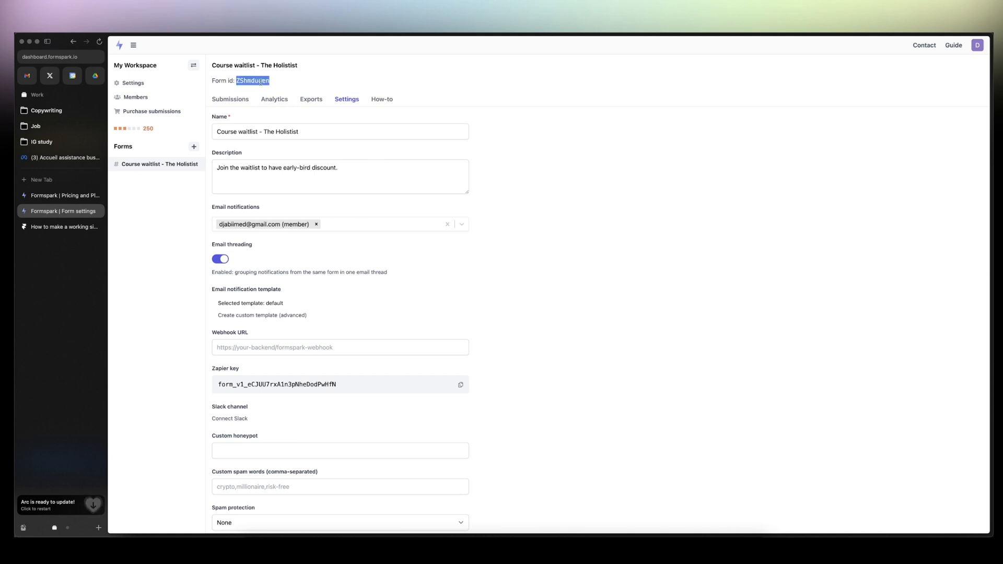
{"action": "left_click", "coordinate": [61, 226]}
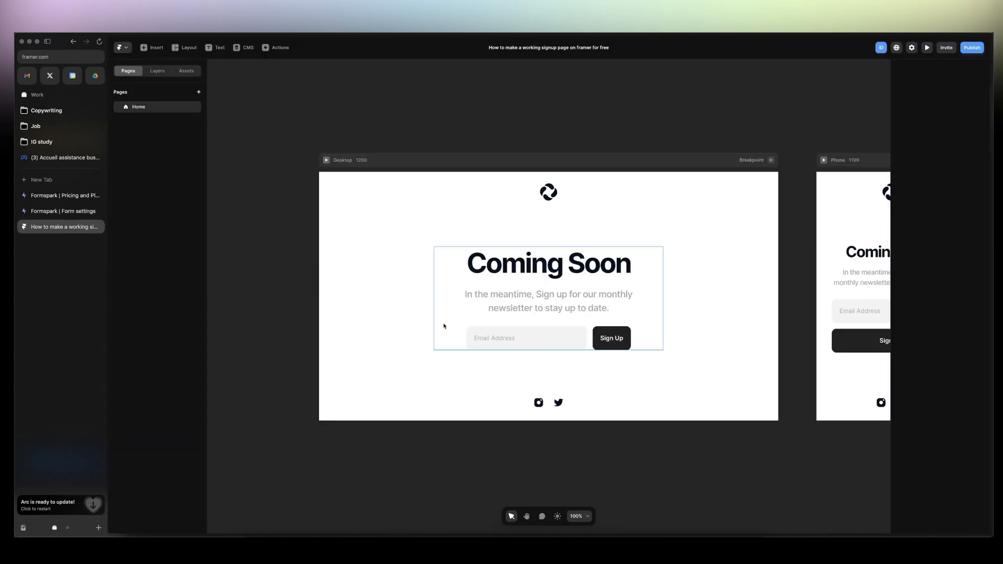
{"action": "left_click", "coordinate": [526, 338]}
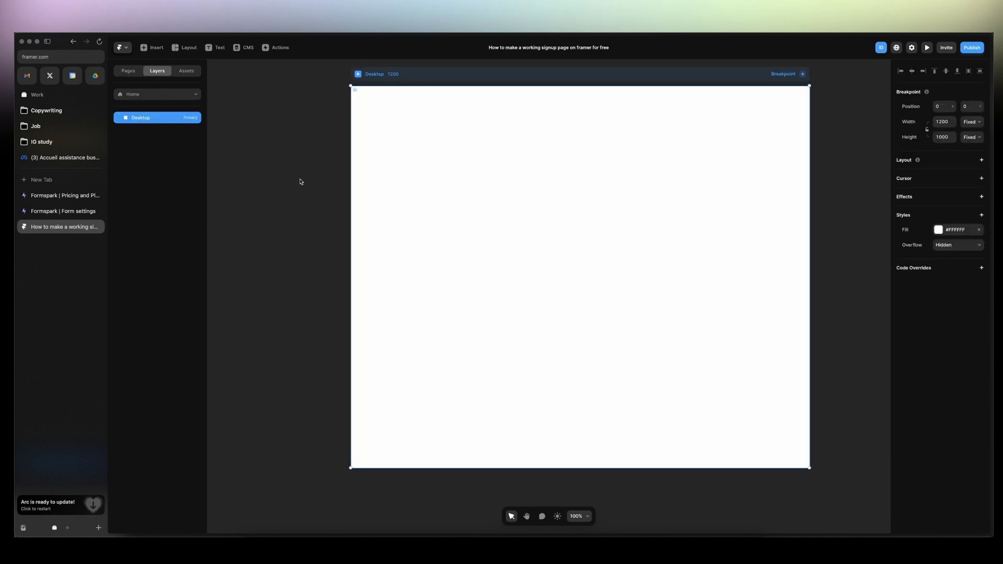
{"action": "left_click", "coordinate": [153, 48]}
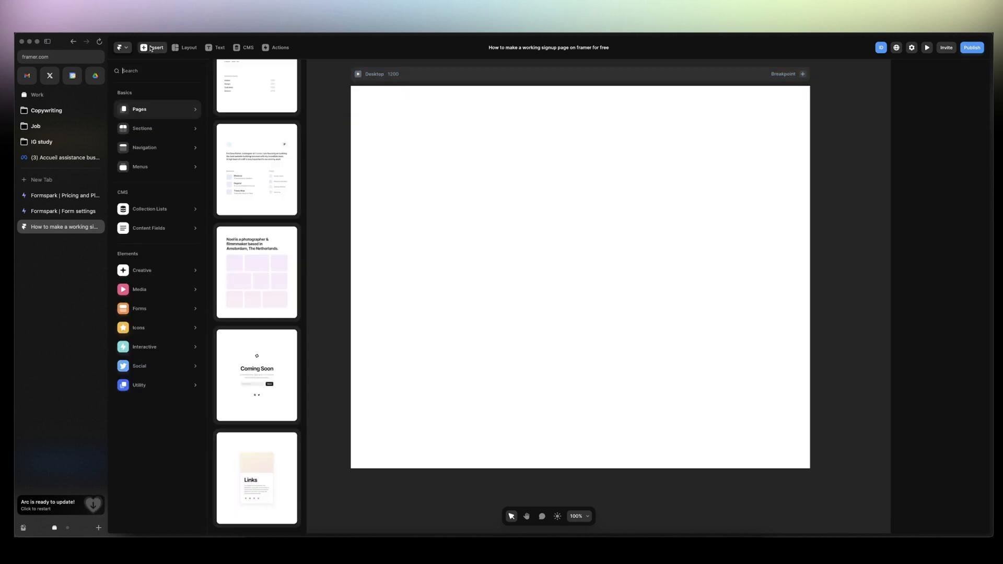
{"action": "mouse_move", "coordinate": [257, 376]}
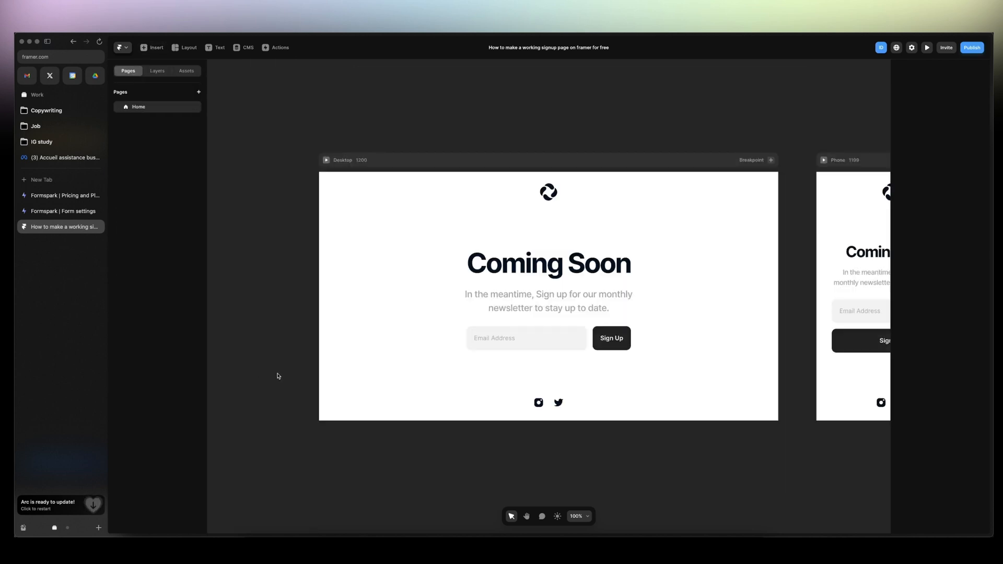
Step: Add the FormSpark component below Coming Soon with its Message and Name fields hidden
{"action": "left_click", "coordinate": [526, 338]}
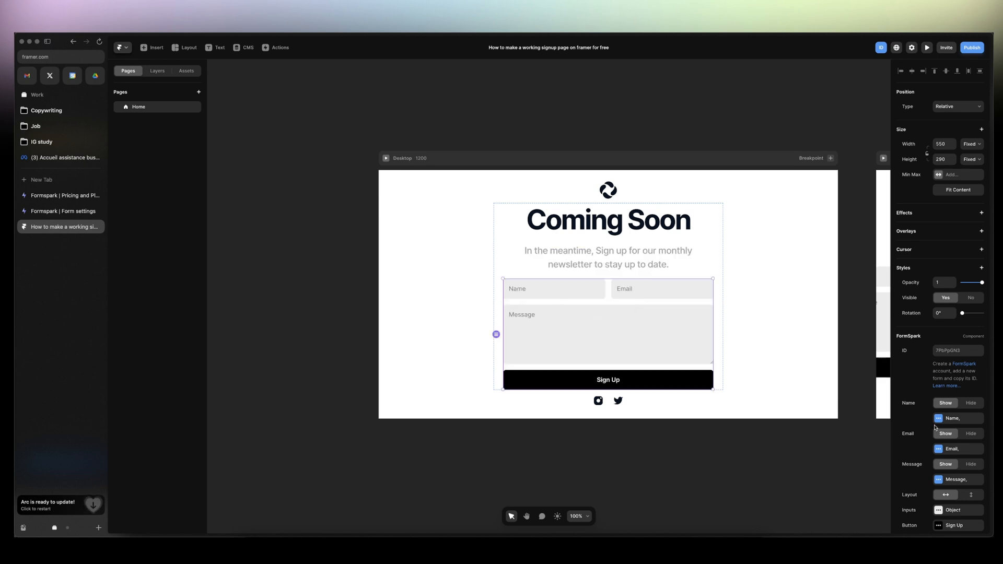
{"action": "scroll", "scroll_direction": "down", "scroll_amount": 3}
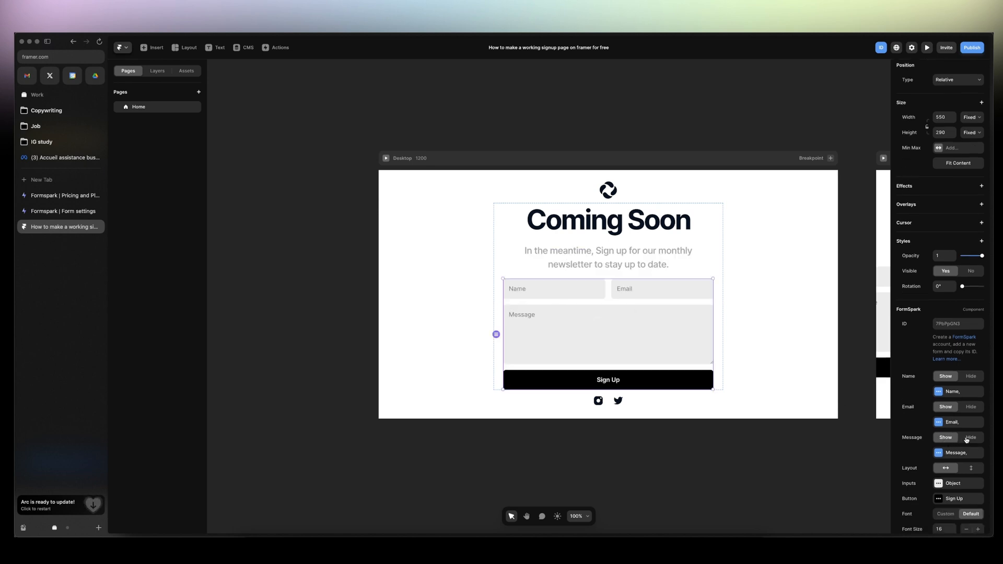
{"action": "left_click", "coordinate": [971, 438]}
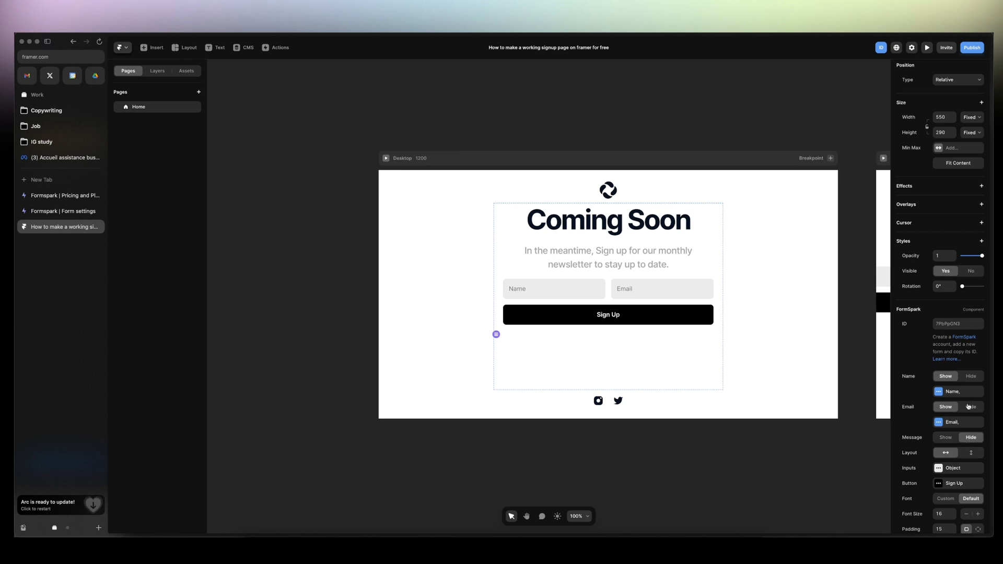
{"action": "left_click", "coordinate": [971, 376]}
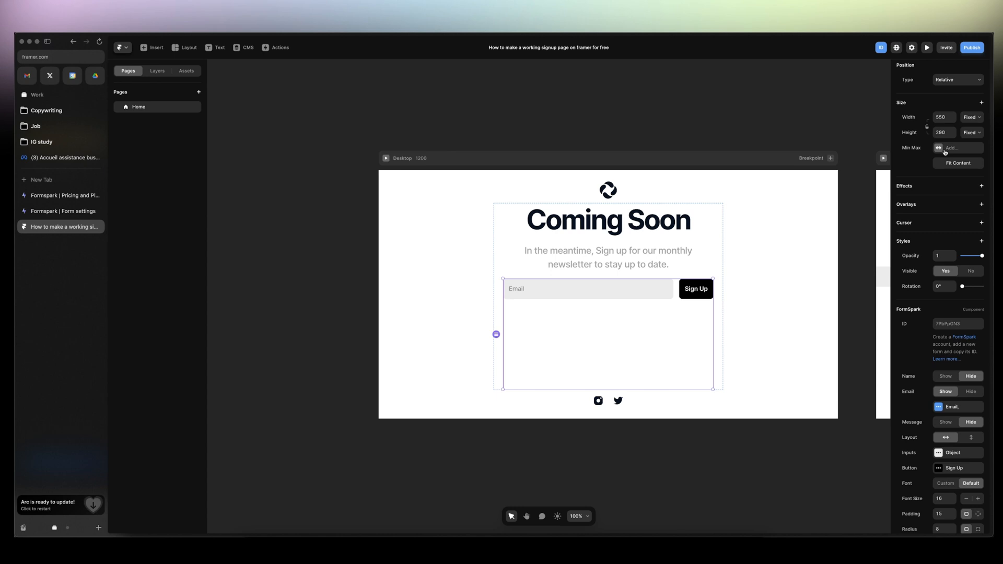
{"action": "left_click", "coordinate": [969, 132]}
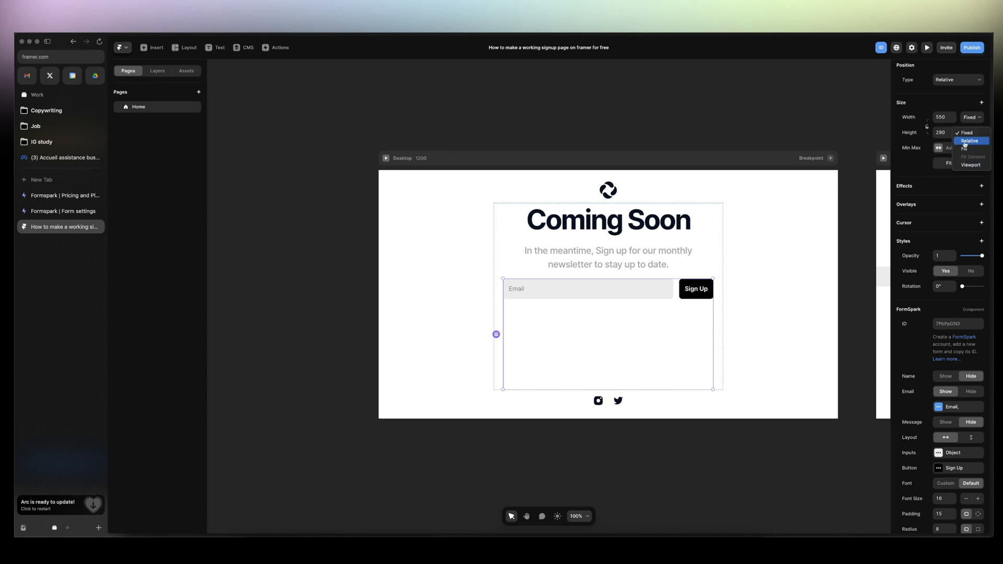
Step: Set the FormSpark component's height to a relative 8%
{"action": "left_click", "coordinate": [966, 132]}
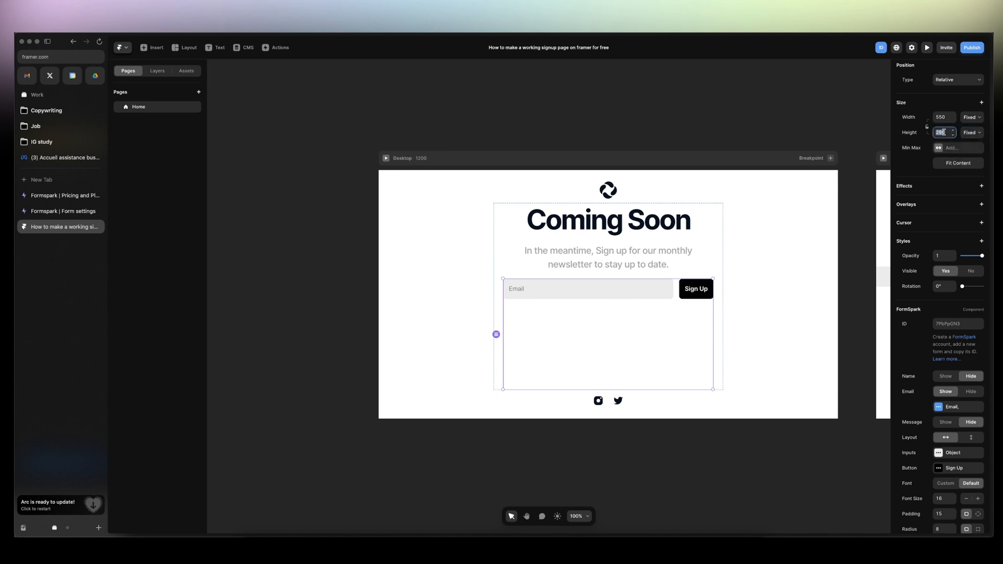
{"action": "left_click", "coordinate": [969, 132]}
{"action": "type", "text": "100"}
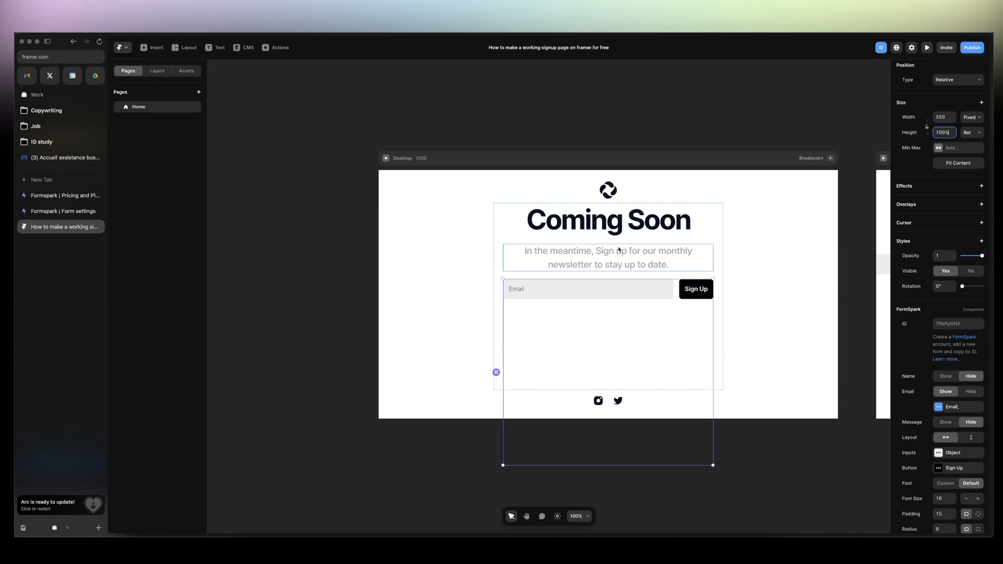
{"action": "type", "text": "25%"}
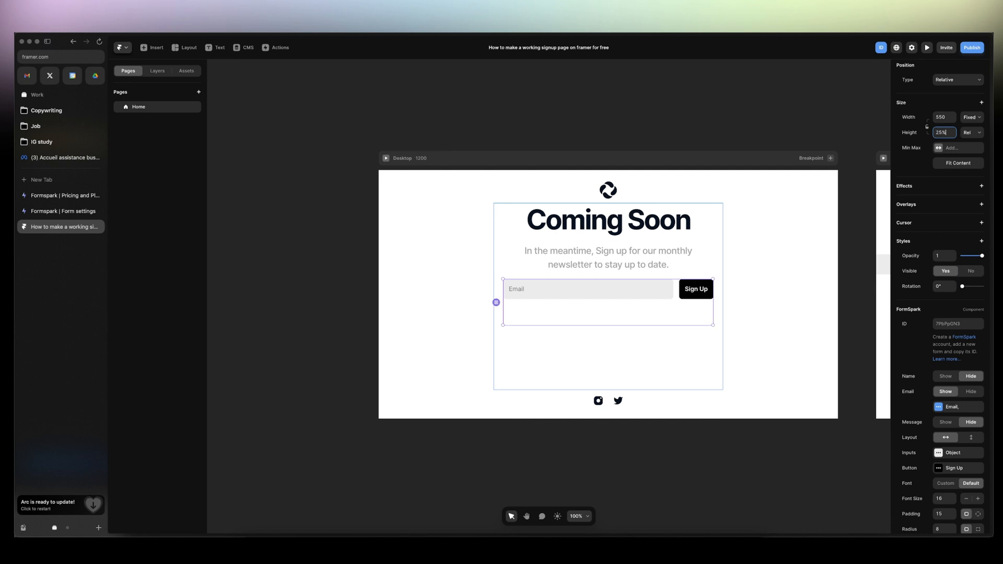
{"action": "type", "text": "8%"}
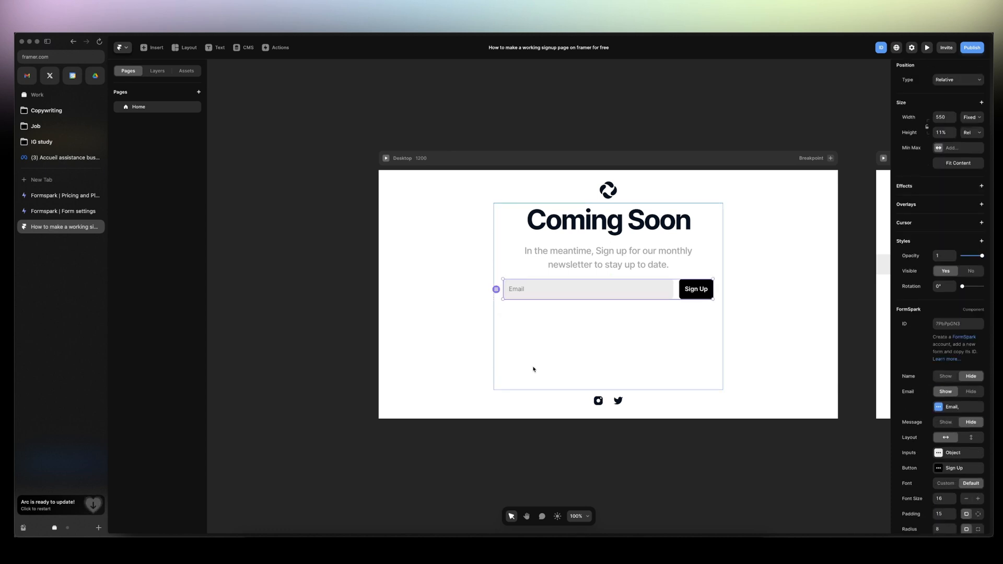
Step: Make the parent content stack's height Fit Content and apply its padding
{"action": "left_click", "coordinate": [969, 161]}
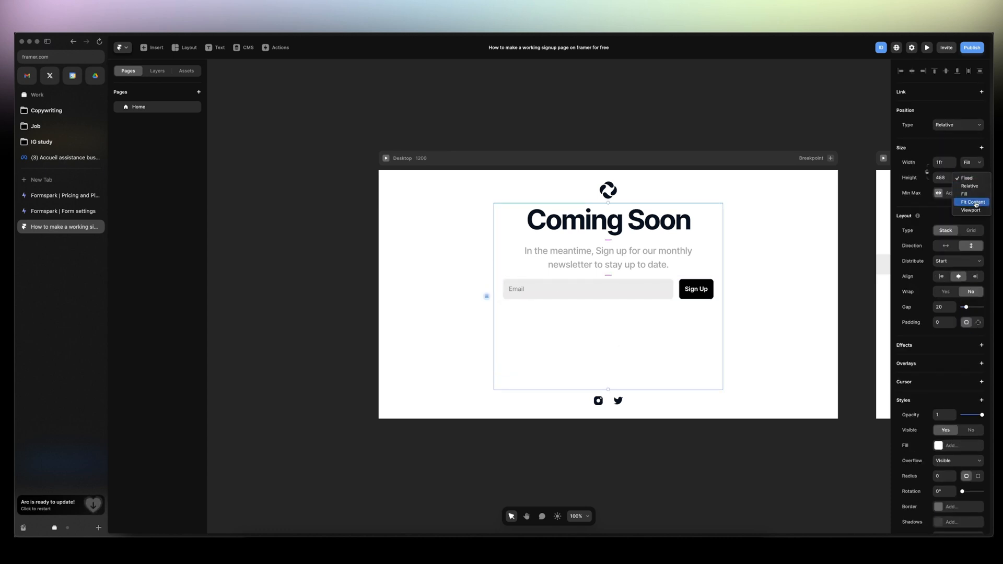
{"action": "left_click", "coordinate": [971, 202]}
{"action": "type", "text": "2"}
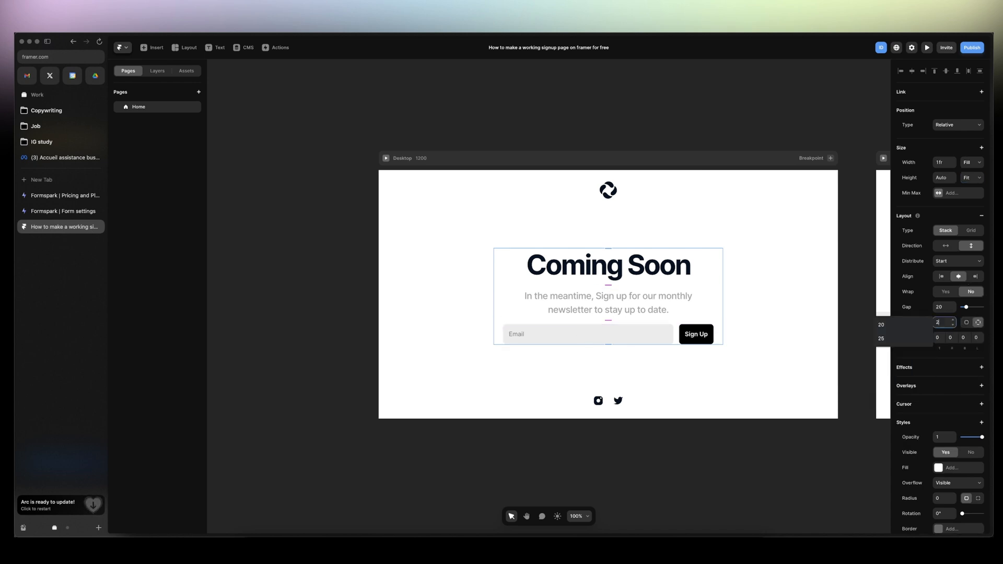
{"action": "left_click", "coordinate": [585, 334]}
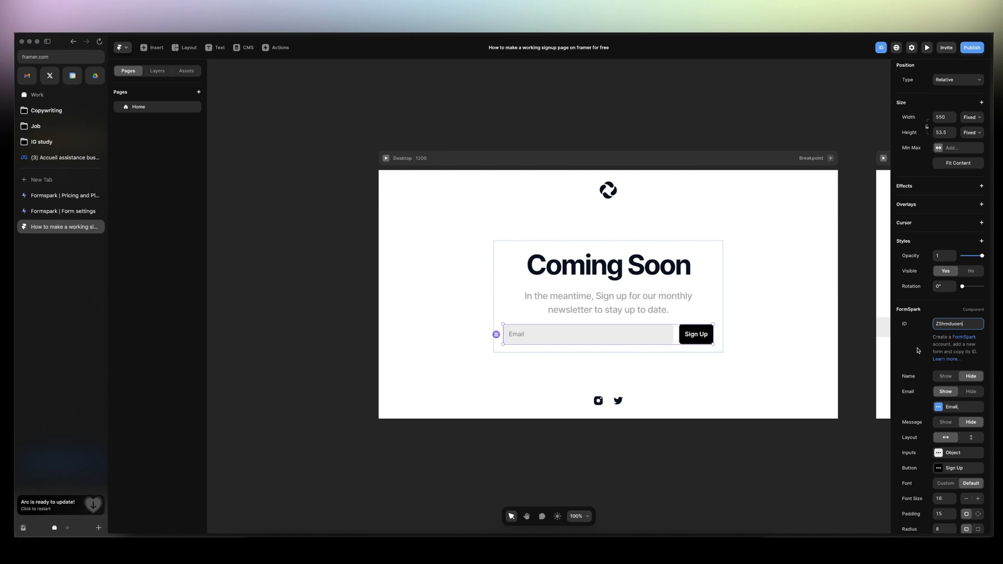
Step: Colour the signup button red (#FF2929) and label it 'Join the waitlist'
{"action": "left_click", "coordinate": [938, 401]}
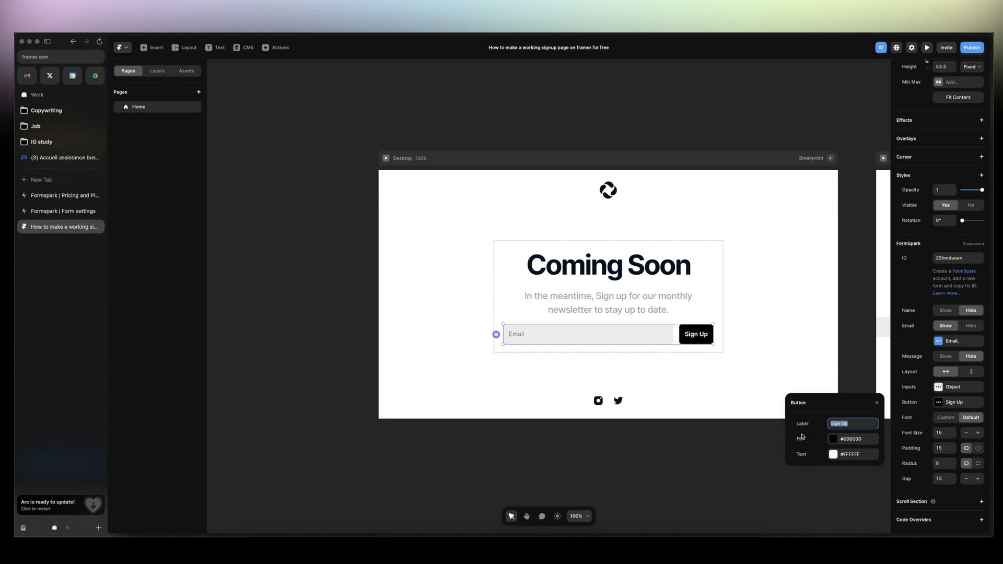
{"action": "left_click", "coordinate": [832, 454]}
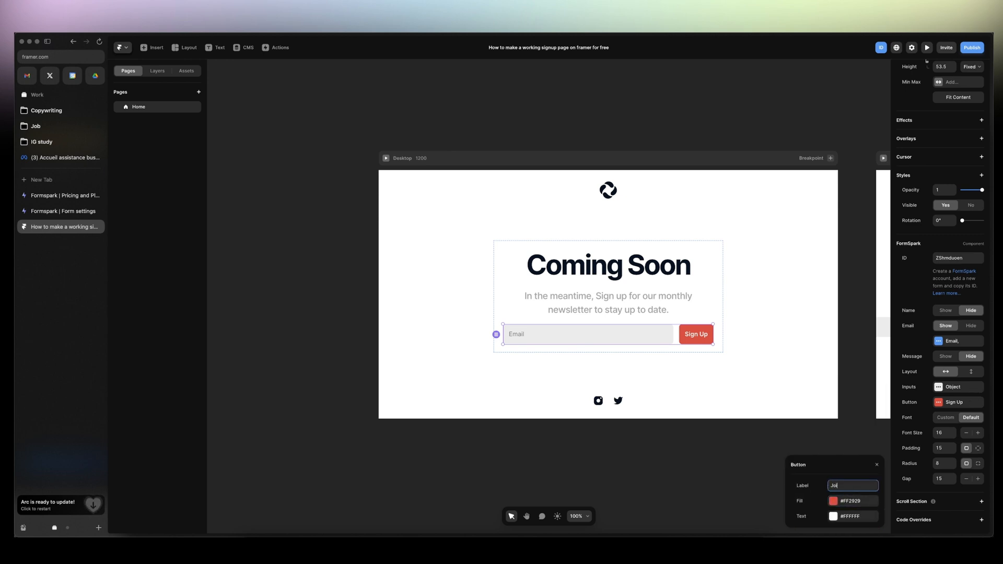
{"action": "type", "text": "Join the waitlist"}
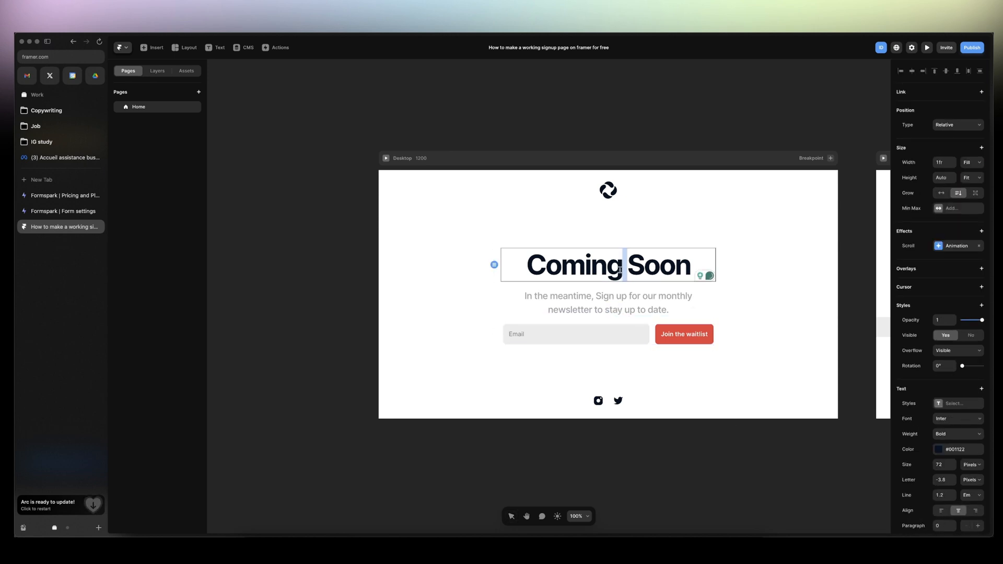
Step: Change the heading to 'The Holistist Designer' and reword the subtitle about the early-bird discount
{"action": "type", "text": "The holistist"}
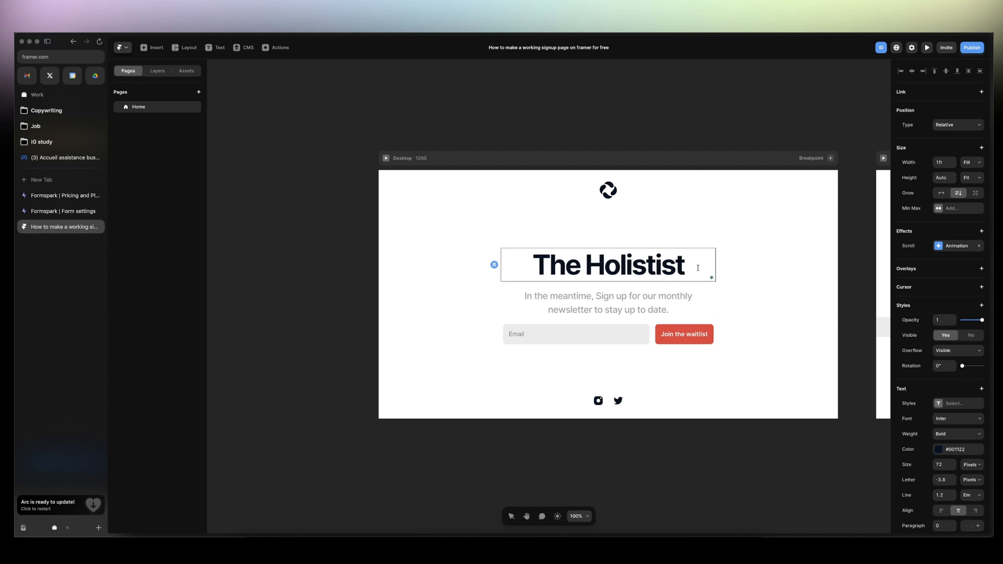
{"action": "type", "text": "Designer"}
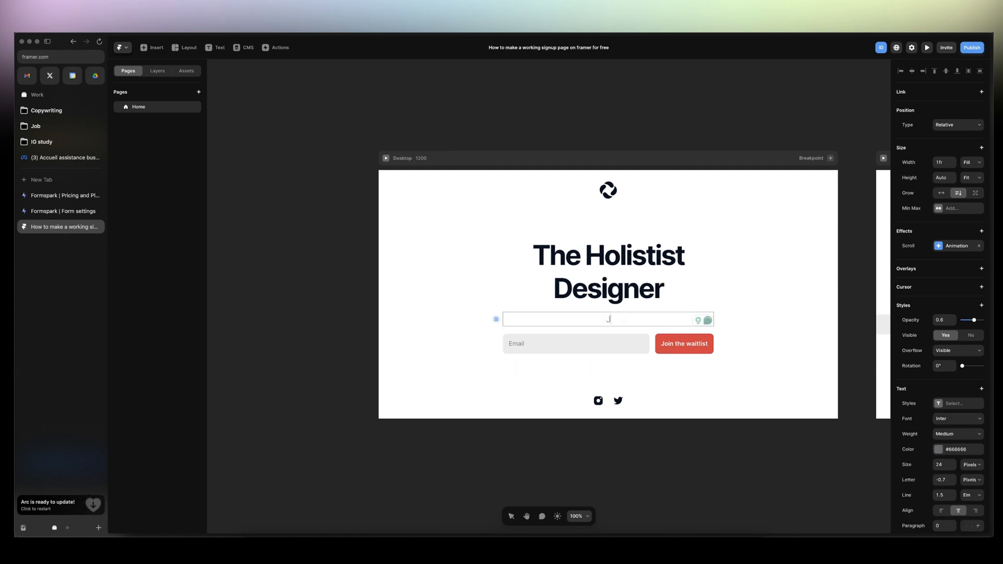
{"action": "type", "text": "Join the waitlist to"}
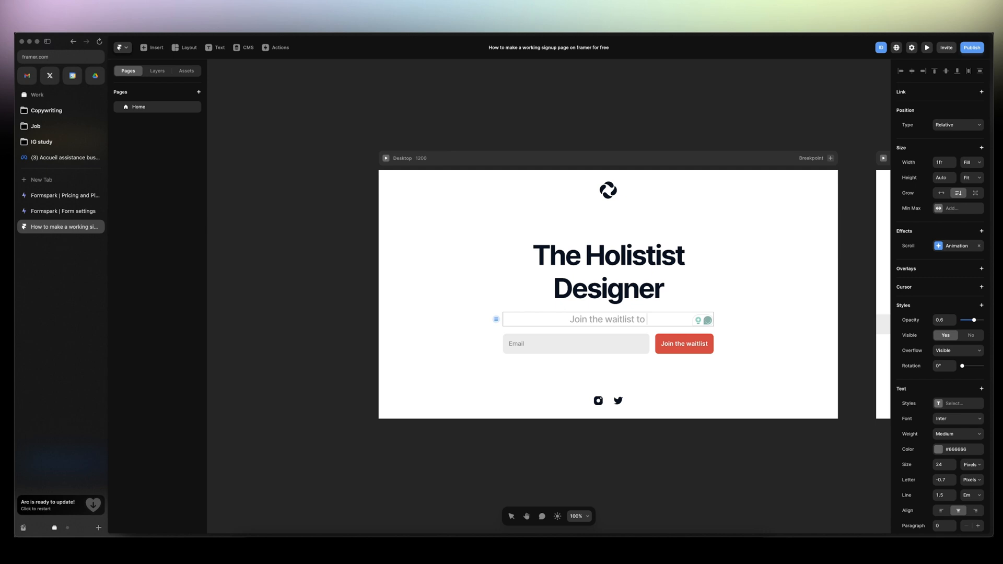
{"action": "type", "text": "get access to"}
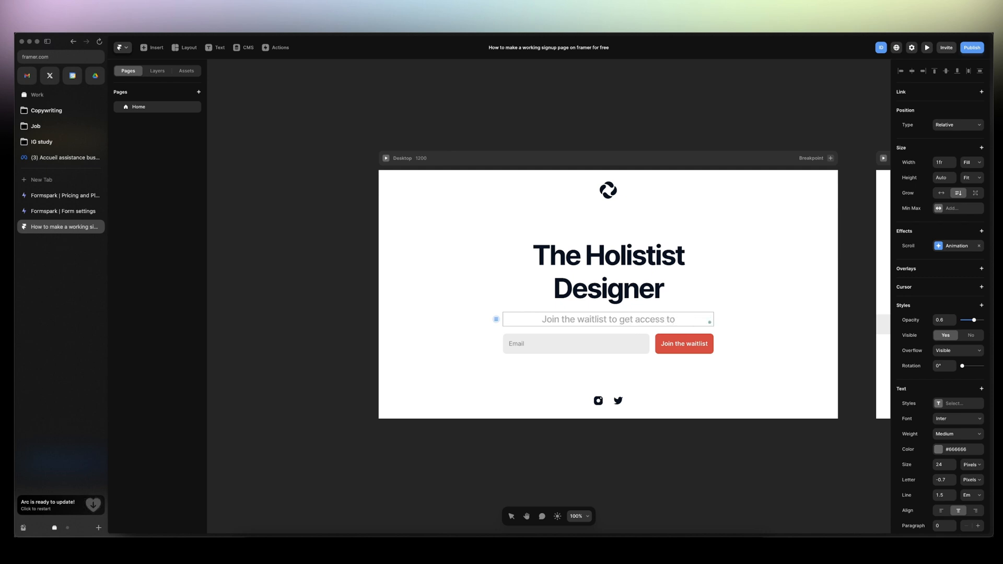
{"action": "double_click", "coordinate": [626, 319]}
{"action": "type", "text": "an early-bird discount."}
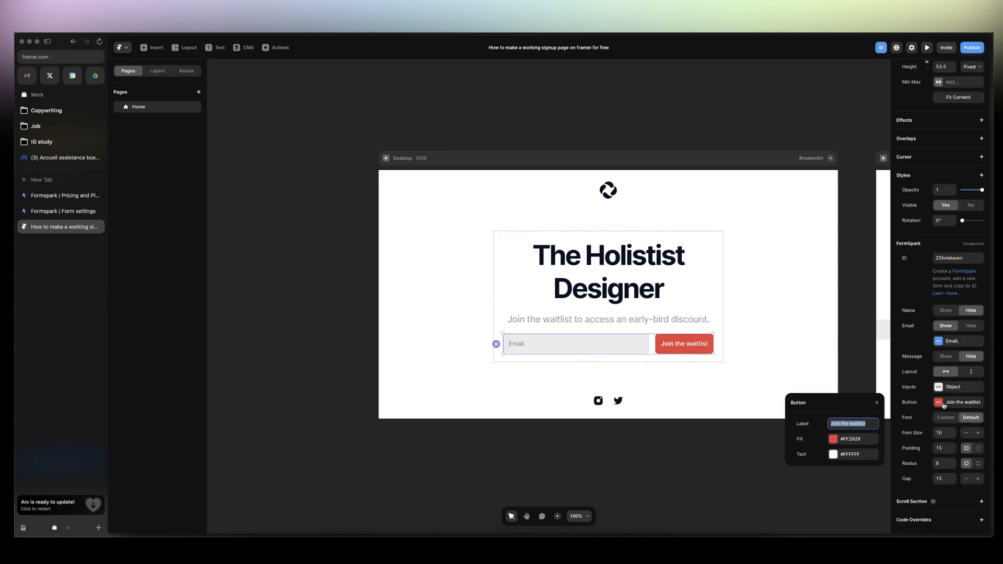
Step: Make the button fill black, set the form font to custom Montserrat, and radius to 0
{"action": "left_click", "coordinate": [834, 438]}
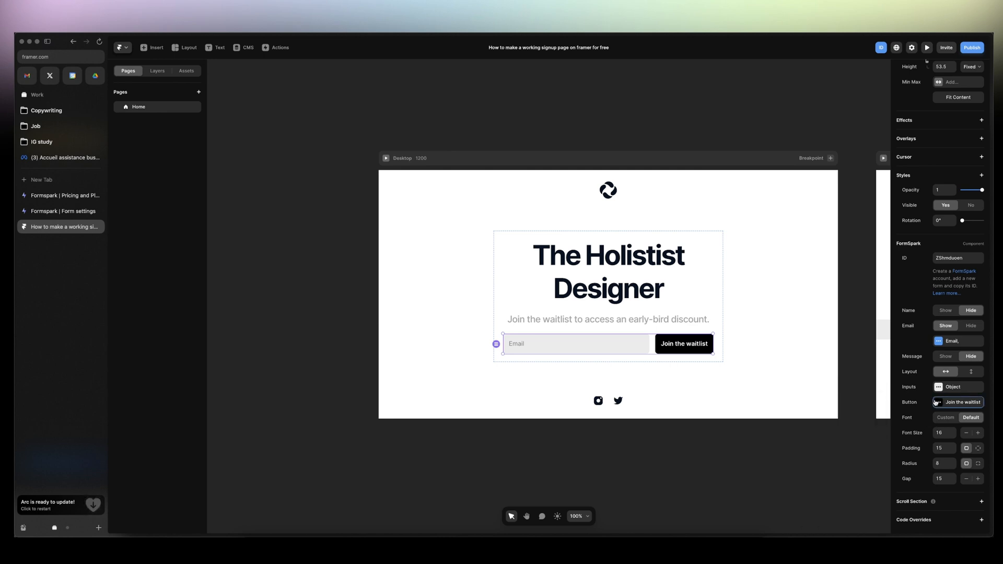
{"action": "left_click", "coordinate": [945, 417]}
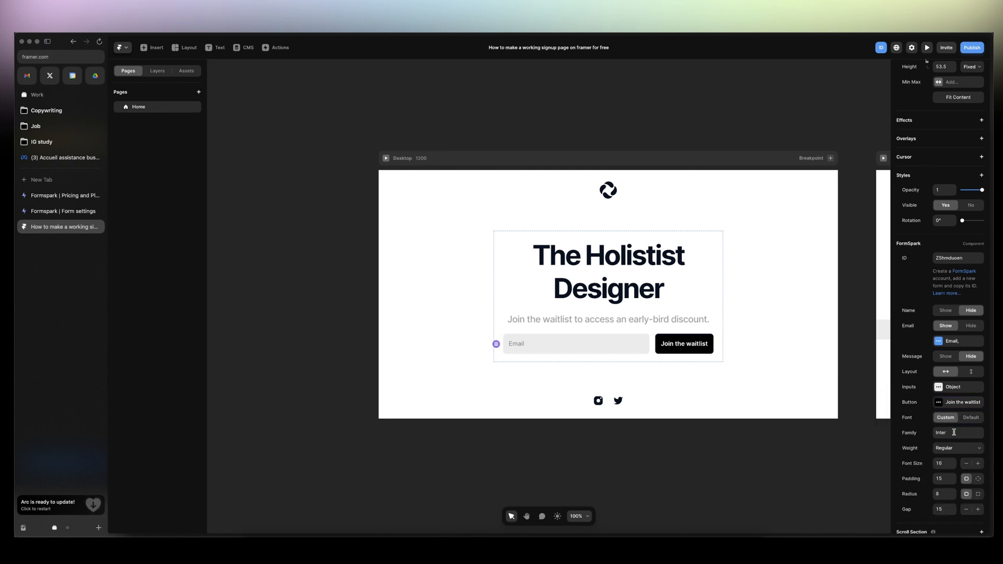
{"action": "left_click", "coordinate": [957, 432]}
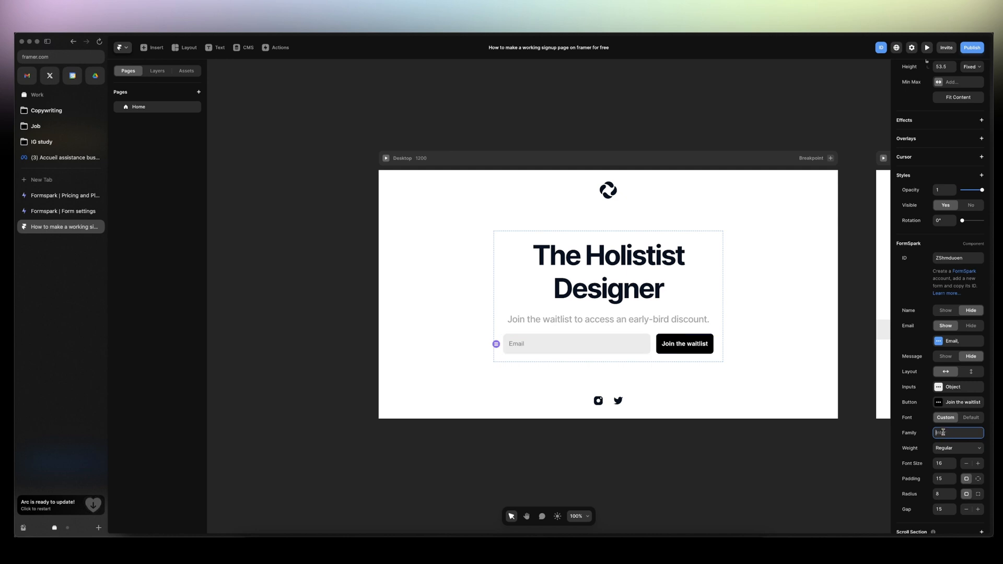
{"action": "type", "text": "Montserrat"}
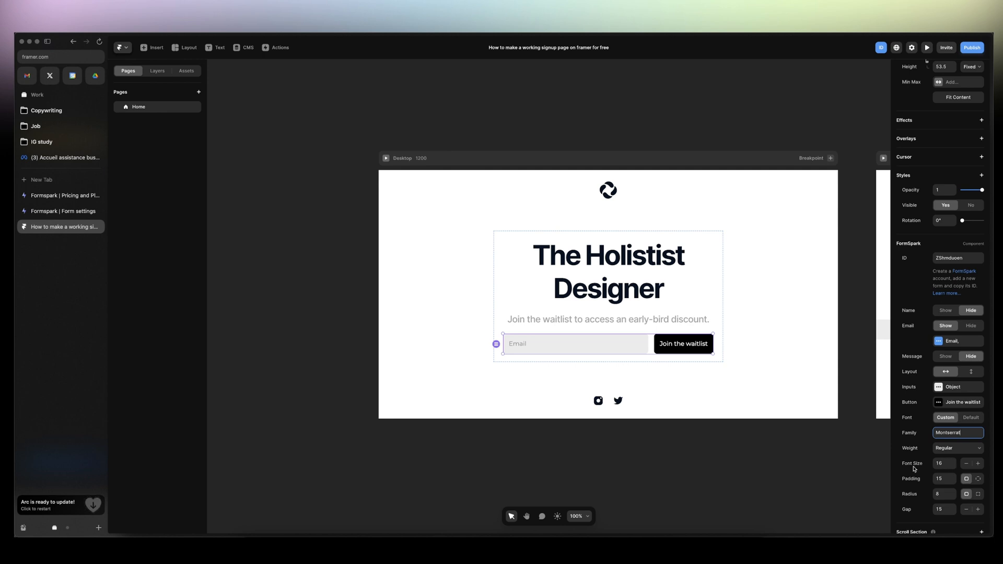
{"action": "scroll", "scroll_direction": "down", "scroll_amount": 3}
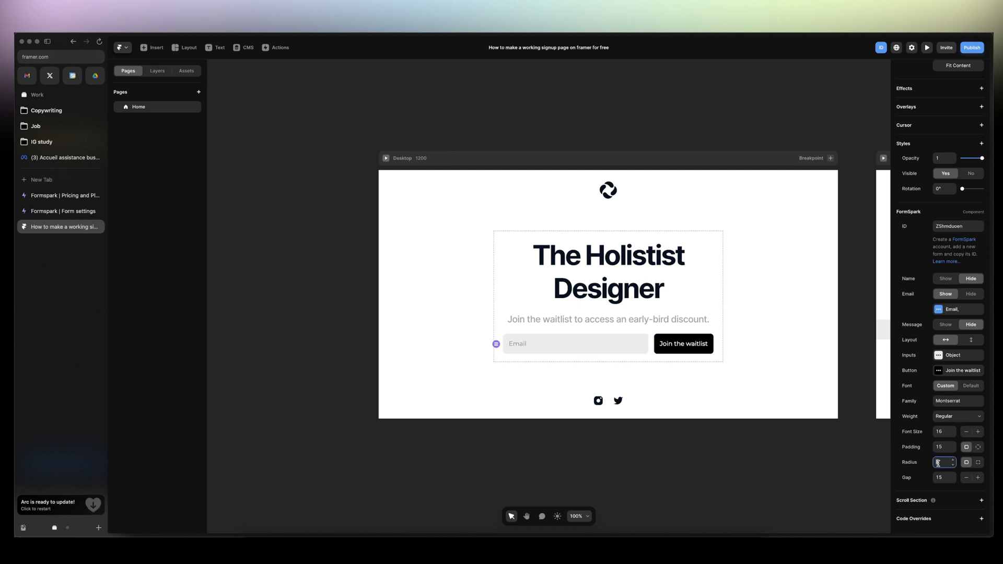
{"action": "type", "text": "0"}
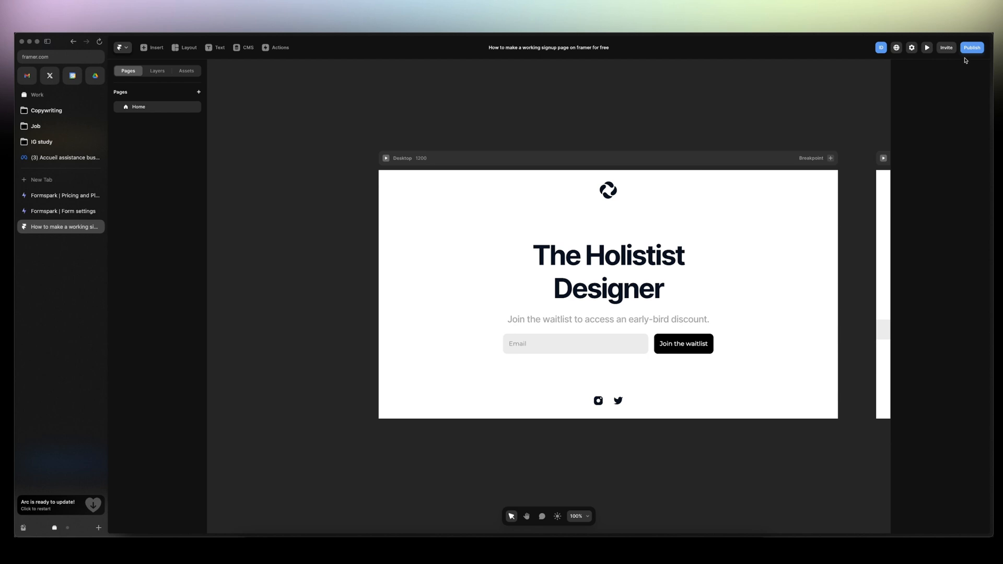
Step: Publish the site and submit a test email through the live waitlist form
{"action": "left_click", "coordinate": [971, 48]}
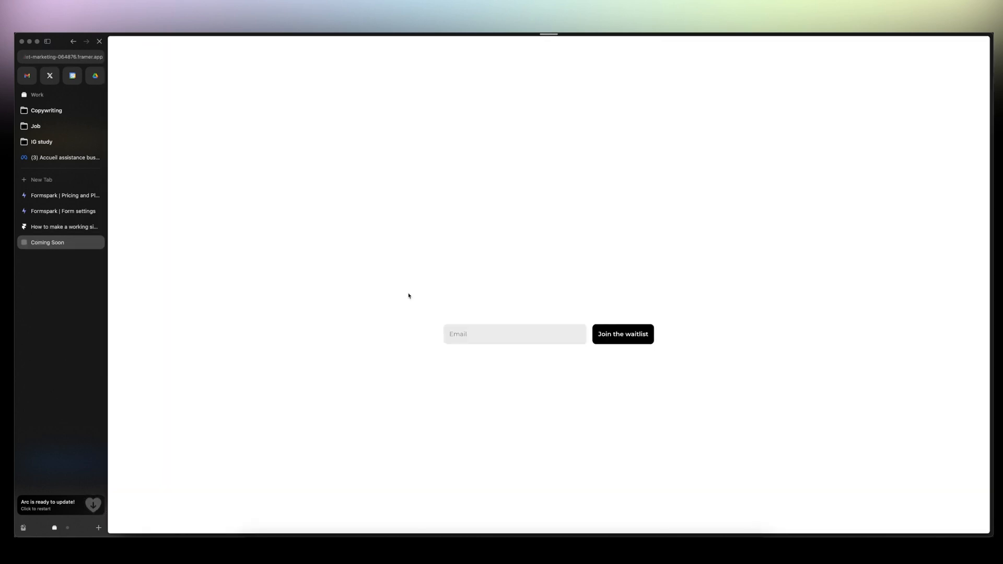
{"action": "left_click", "coordinate": [514, 333]}
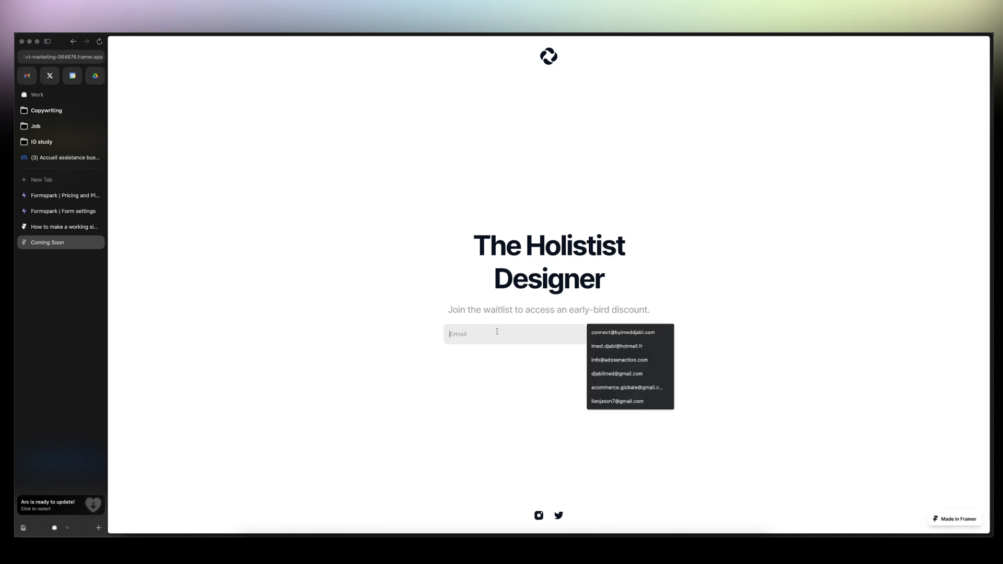
{"action": "type", "text": "dj"}
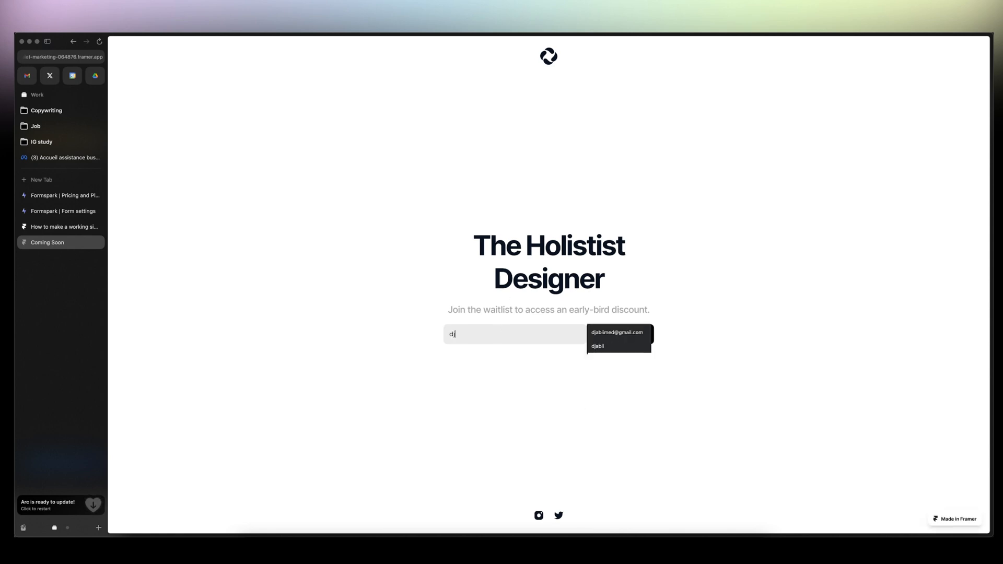
{"action": "left_click", "coordinate": [615, 332]}
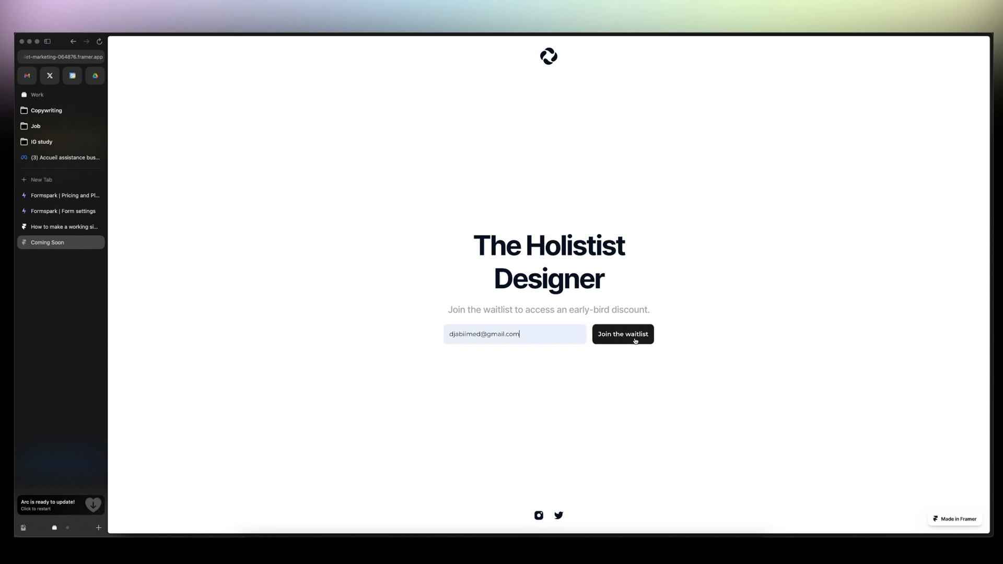
{"action": "left_click", "coordinate": [621, 334]}
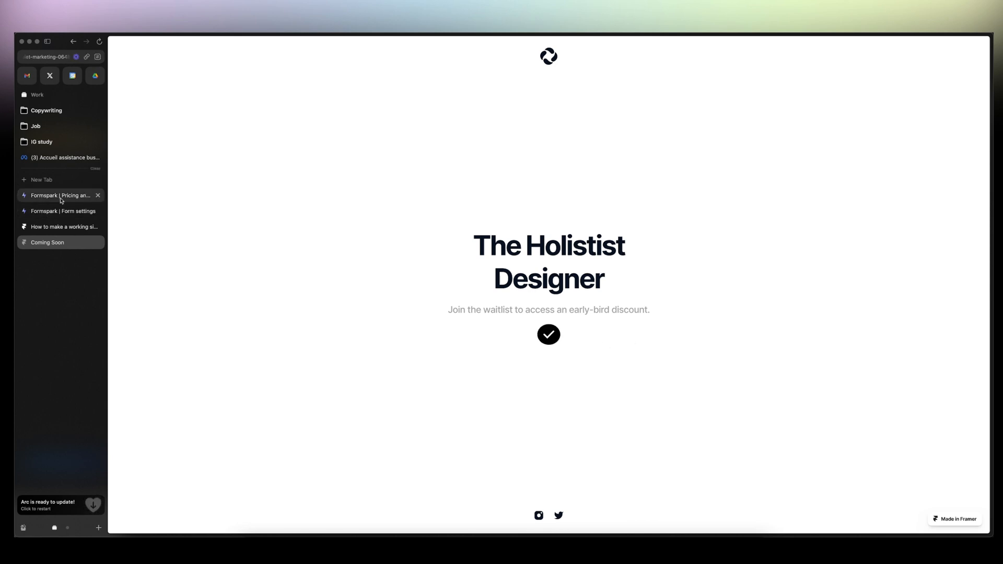
Step: View the Course waitlist form's Formspark submissions showing the test email, then return to Framer
{"action": "left_click", "coordinate": [63, 211]}
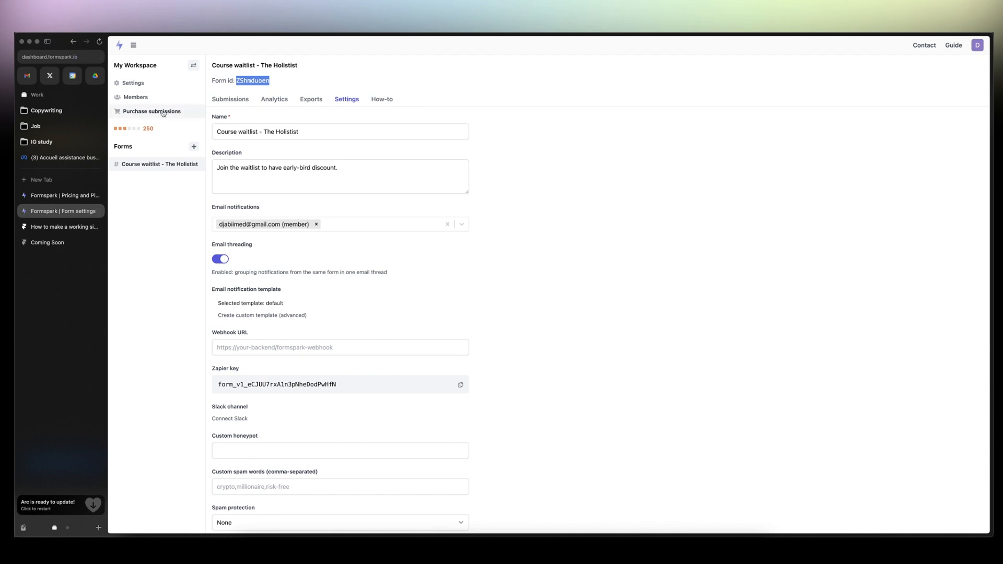
{"action": "left_click", "coordinate": [230, 99]}
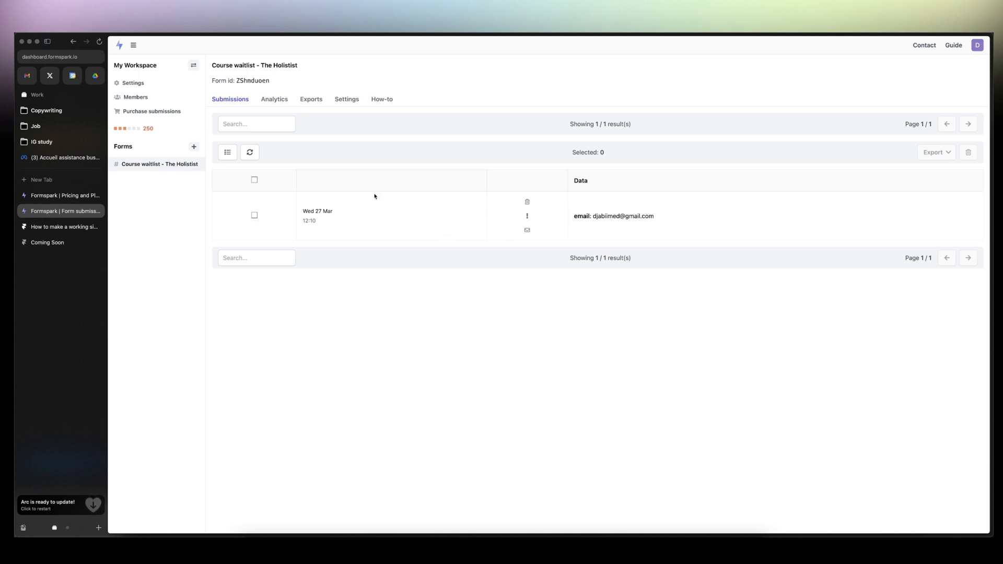
{"action": "left_click", "coordinate": [61, 225]}
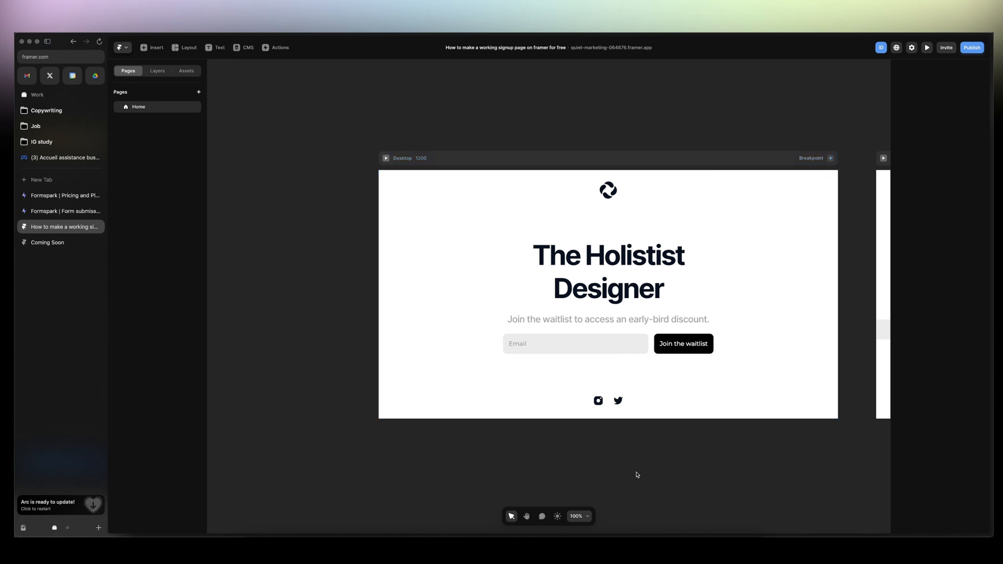
{"action": "mouse_move", "coordinate": [635, 473]}
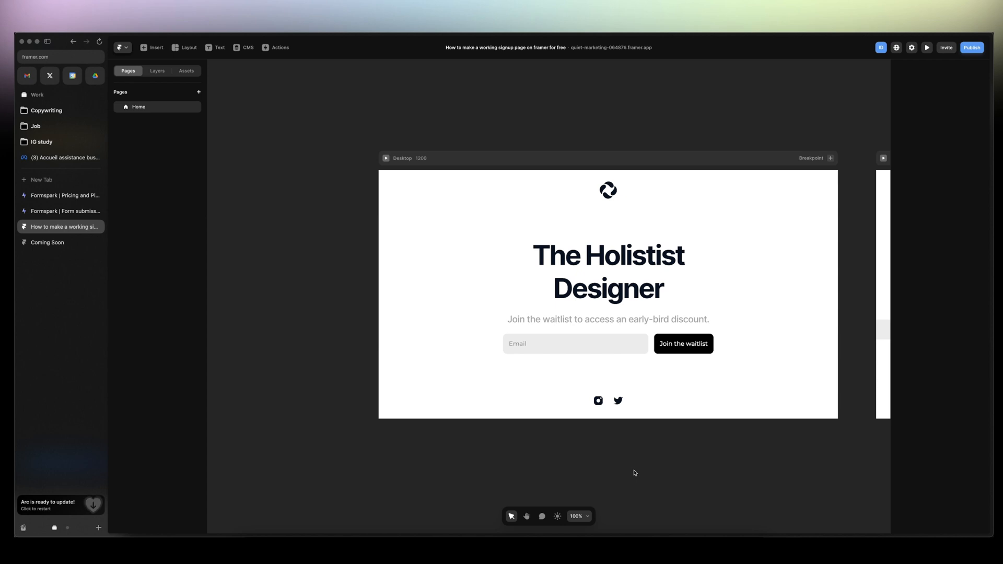